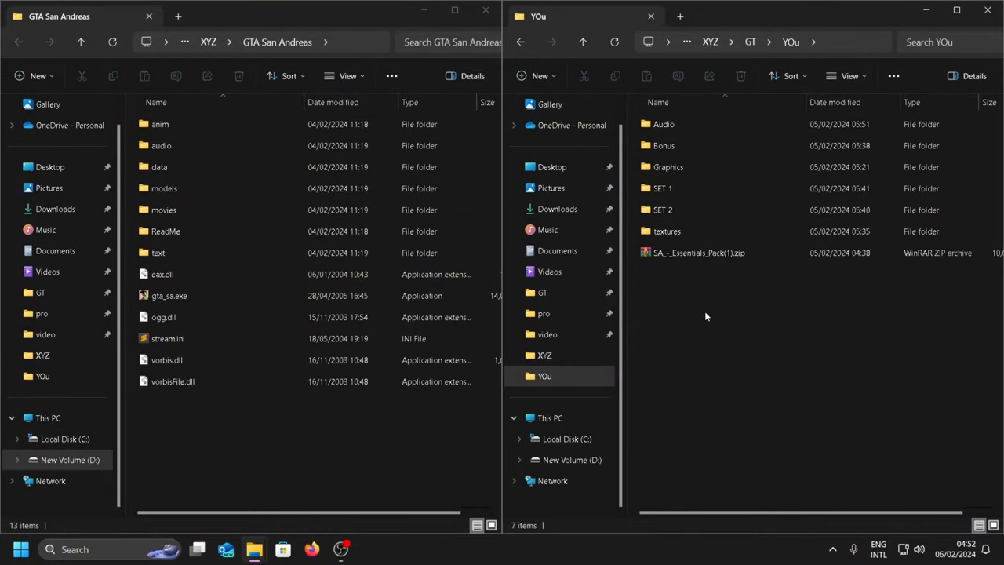
# Extract all contents of SA_-_Essentials_Pack(1).zip into the GTA San Andreas folder.
pyautogui.doubleClick(697, 252)
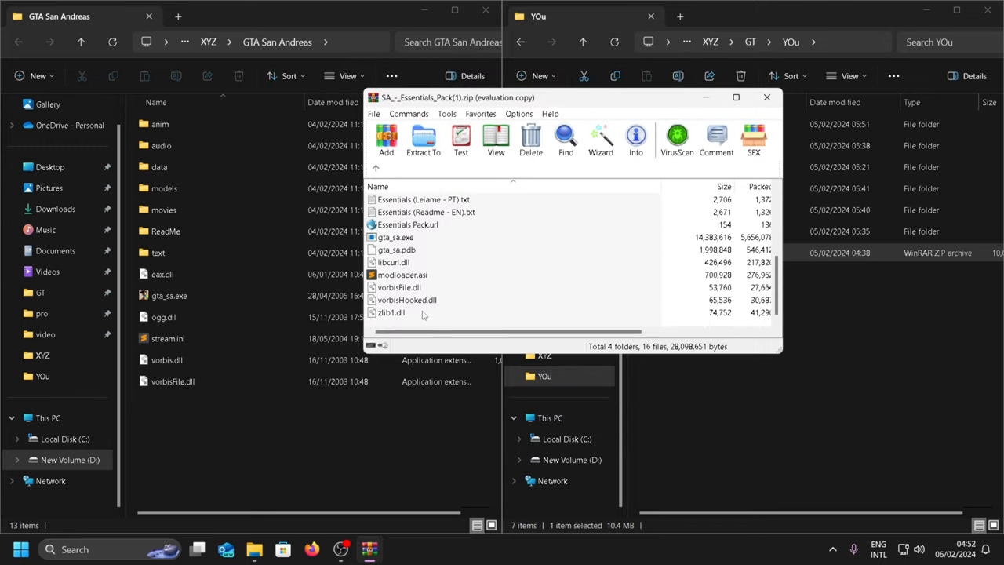
pyautogui.press('ctrl+a')
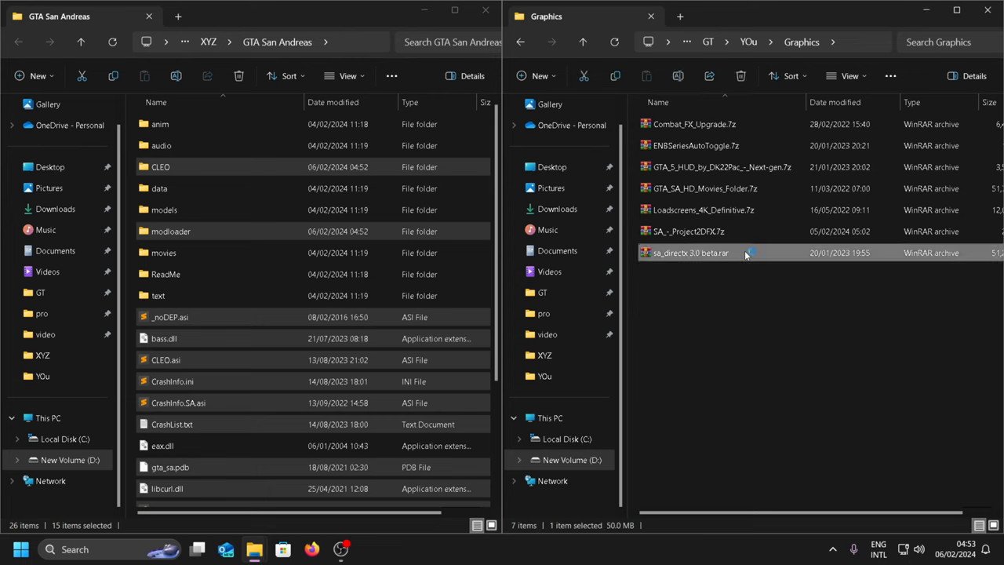
# Extract the SA_DirectX 3.0 beta folder contents from sa_directx 3.0 beta.rar into the game folder.
pyautogui.doubleClick(690, 253)
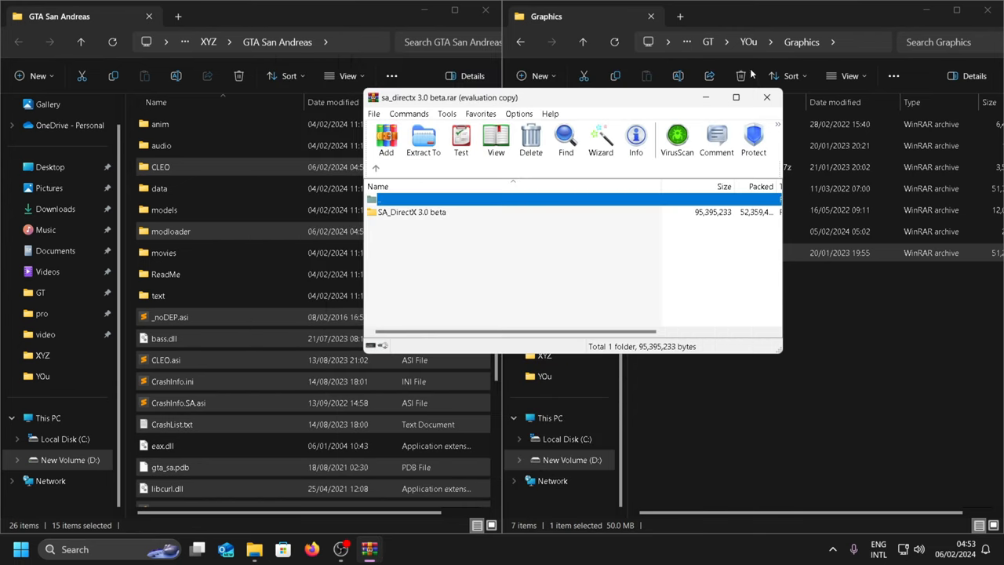
pyautogui.doubleClick(411, 211)
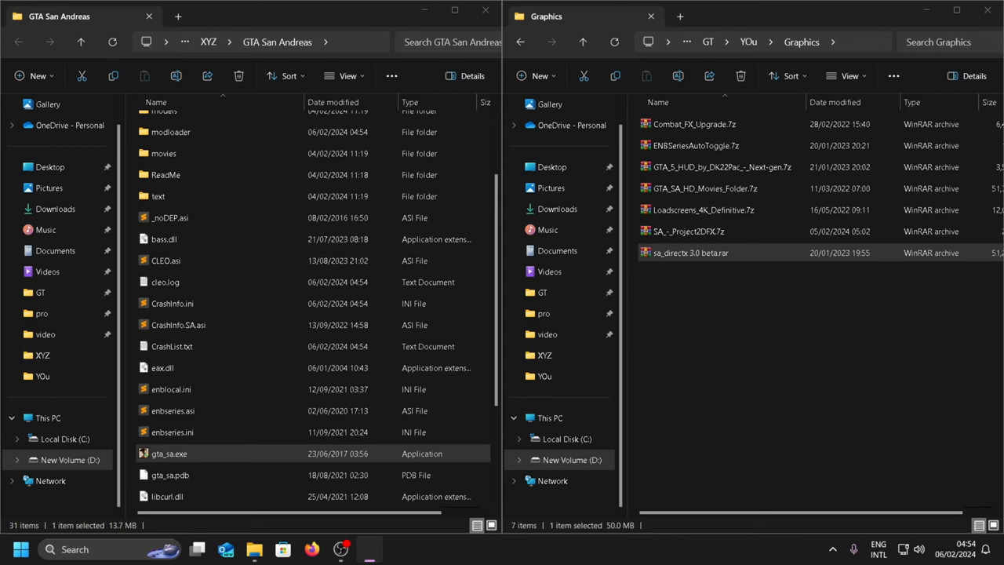
pyautogui.doubleClick(169, 454)
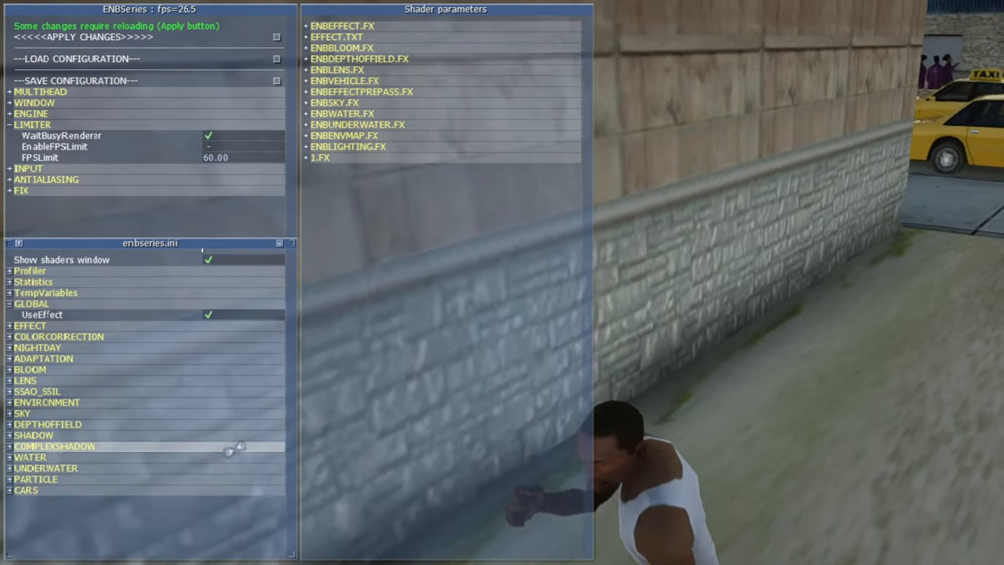
pyautogui.click(208, 147)
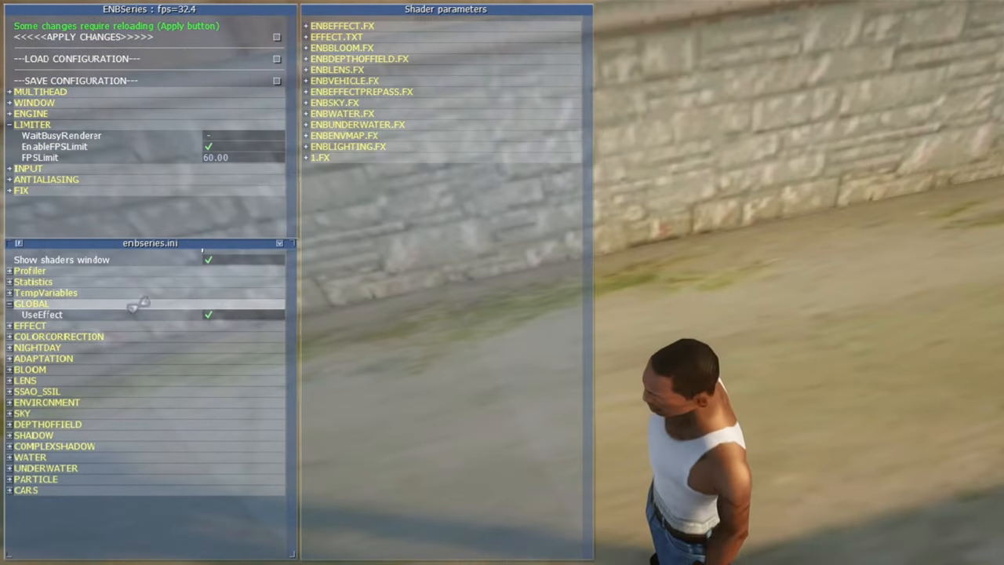
pyautogui.click(29, 325)
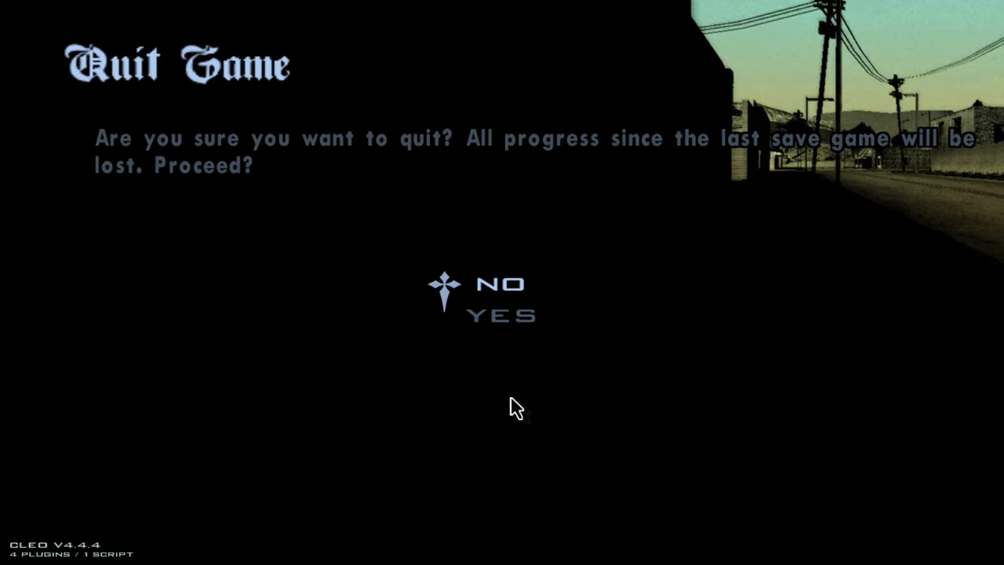
pyautogui.click(499, 317)
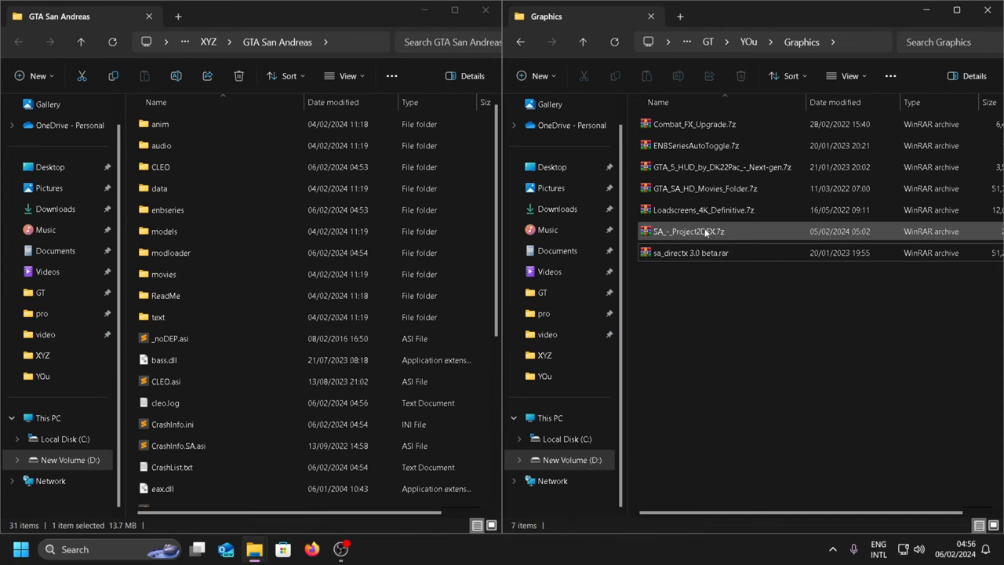
# Extract Project2DFX with its (settings) files into modloader and load the fresh SALodLights.ini.
pyautogui.doubleClick(169, 251)
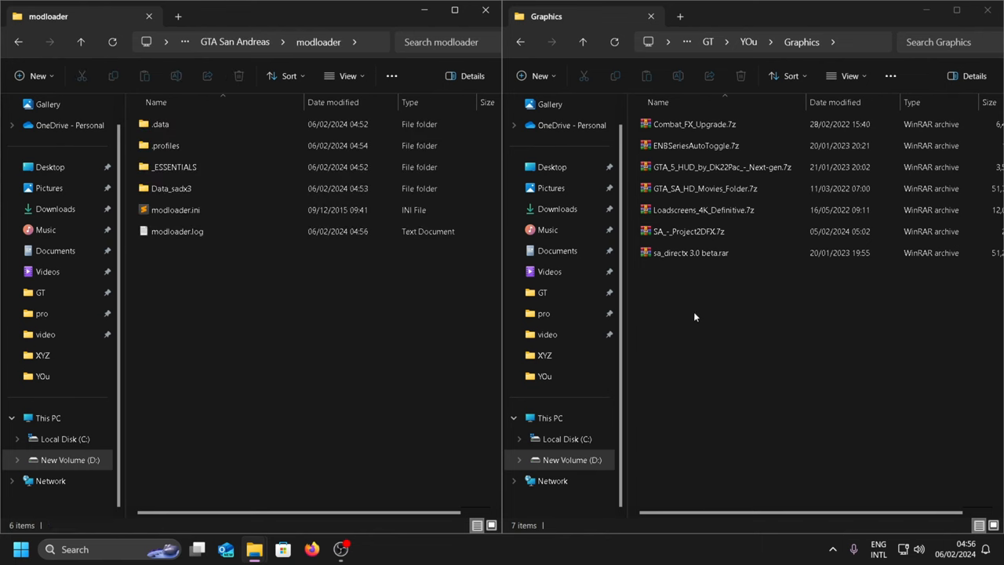
pyautogui.doubleClick(688, 231)
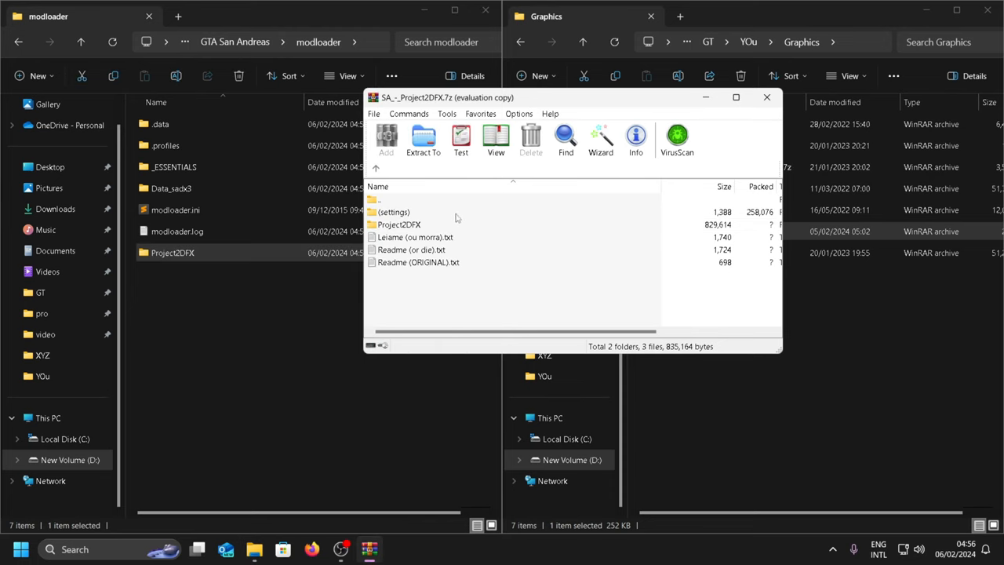
pyautogui.doubleClick(399, 224)
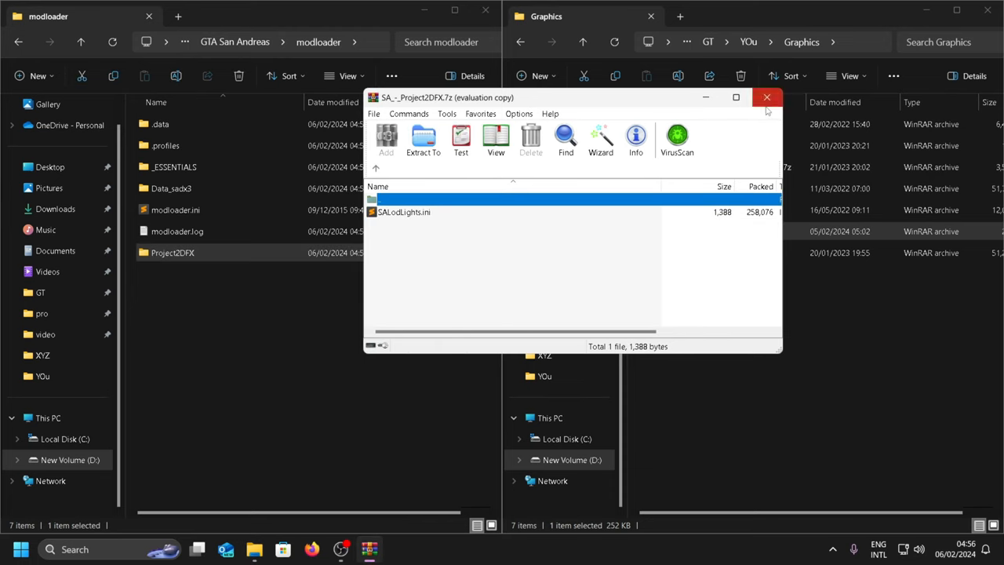
pyautogui.click(766, 97)
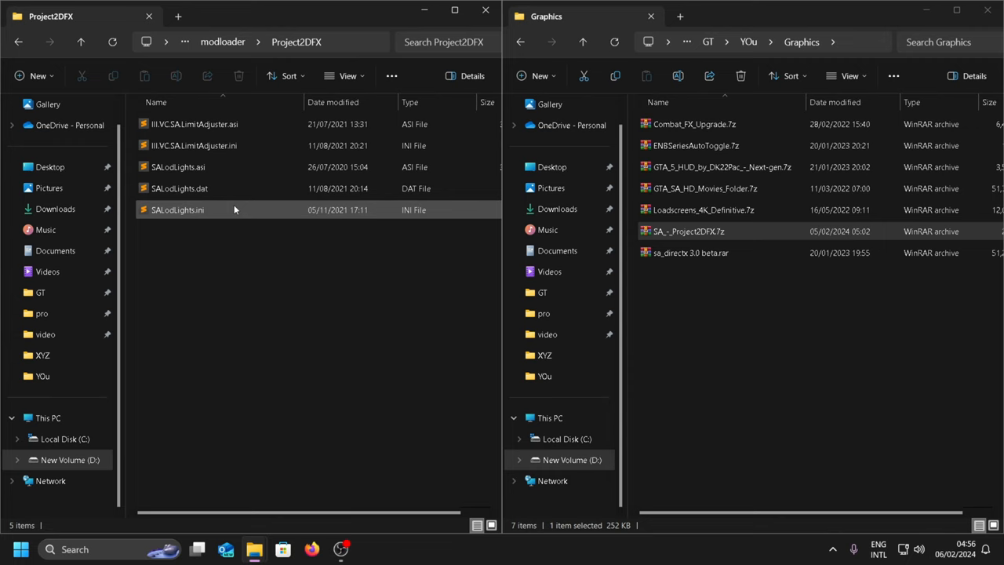
pyautogui.doubleClick(175, 210)
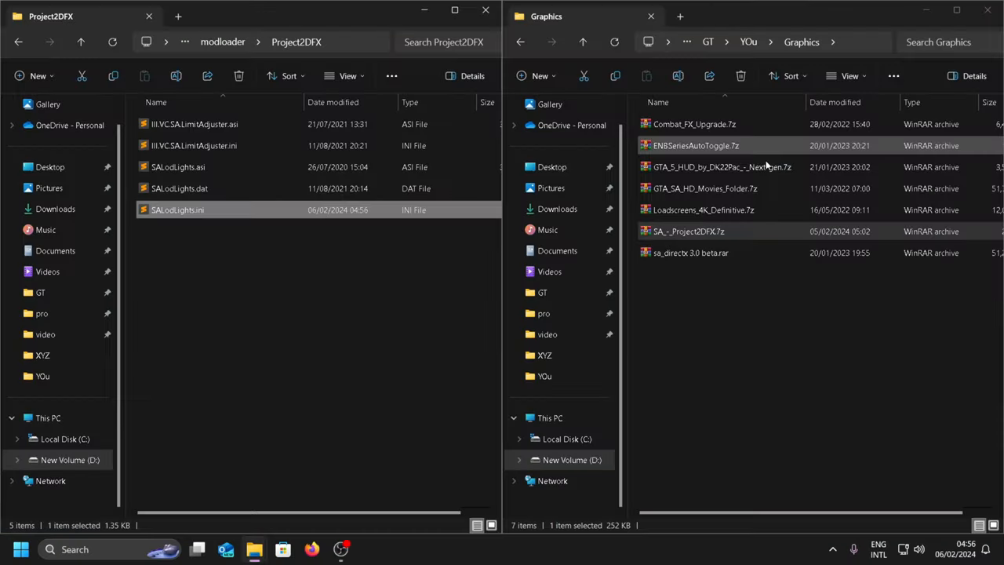
# Extract the Loadscreens 2K Definitive folder and the HD movies into modloader and the game folder.
pyautogui.doubleClick(703, 211)
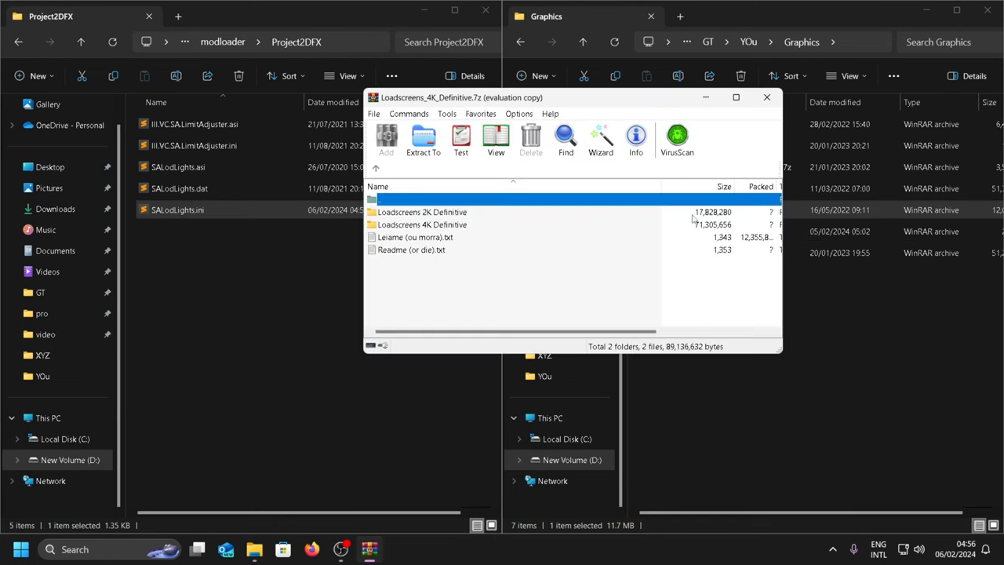
pyautogui.moveTo(573, 212)
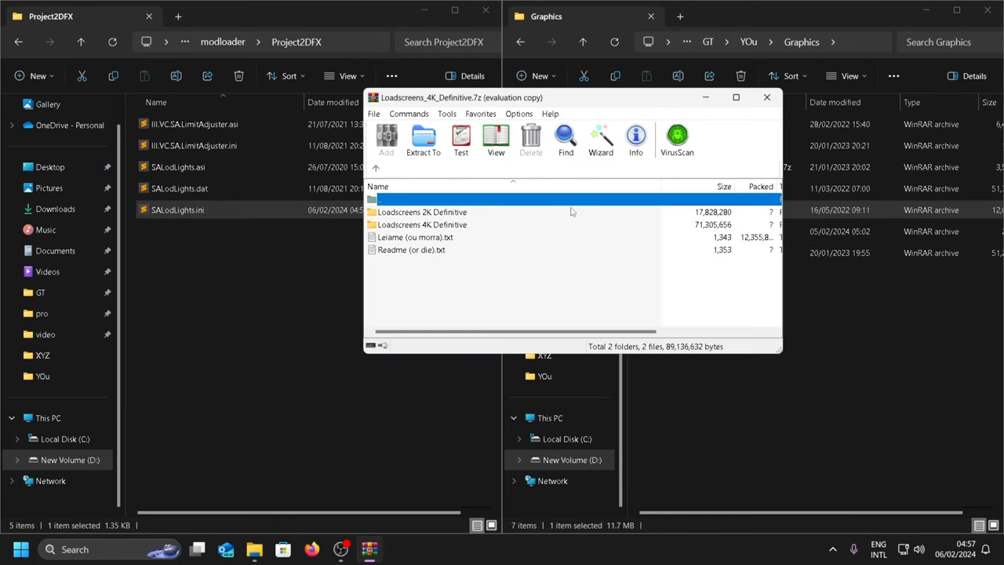
pyautogui.click(421, 211)
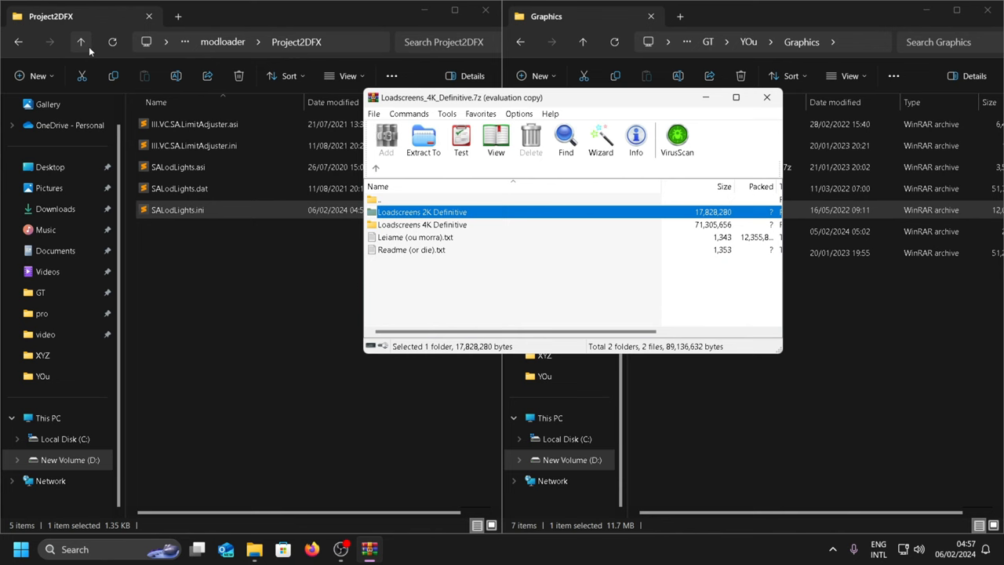
pyautogui.click(82, 41)
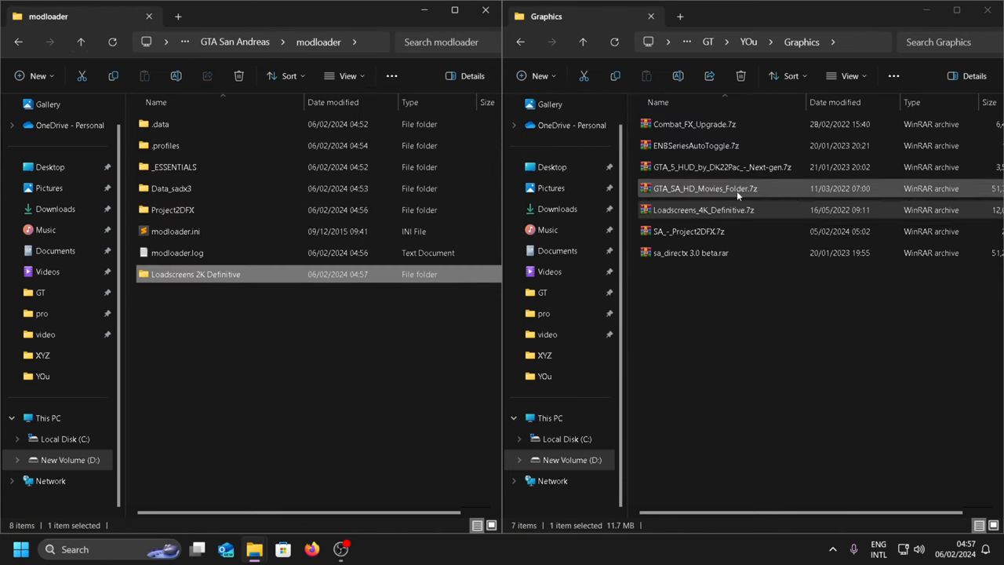
pyautogui.doubleClick(704, 188)
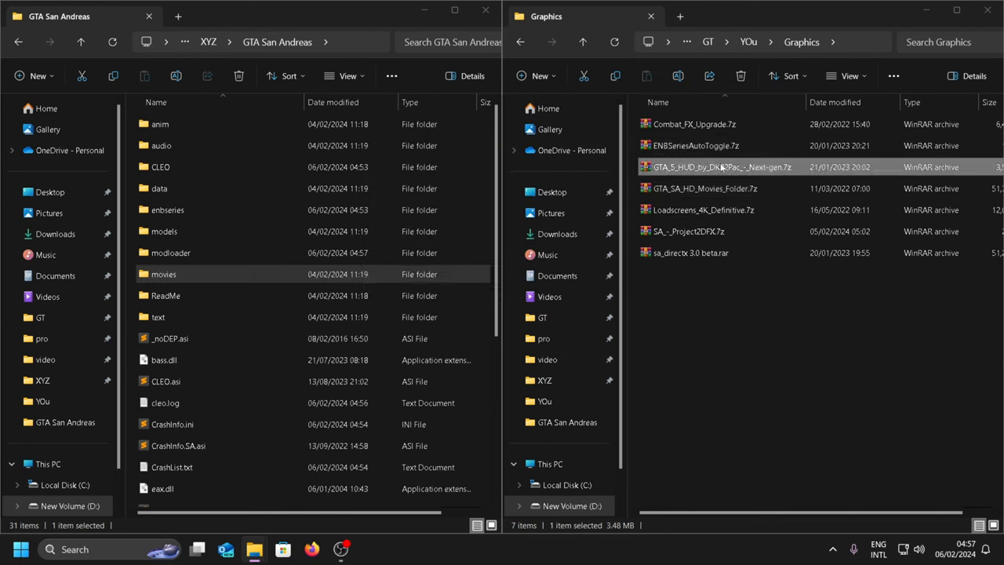
# Extract the GTA V HUD, ENBSeriesAutoToggle and Combat FX mods into the game and modloader folders.
pyautogui.doubleClick(721, 166)
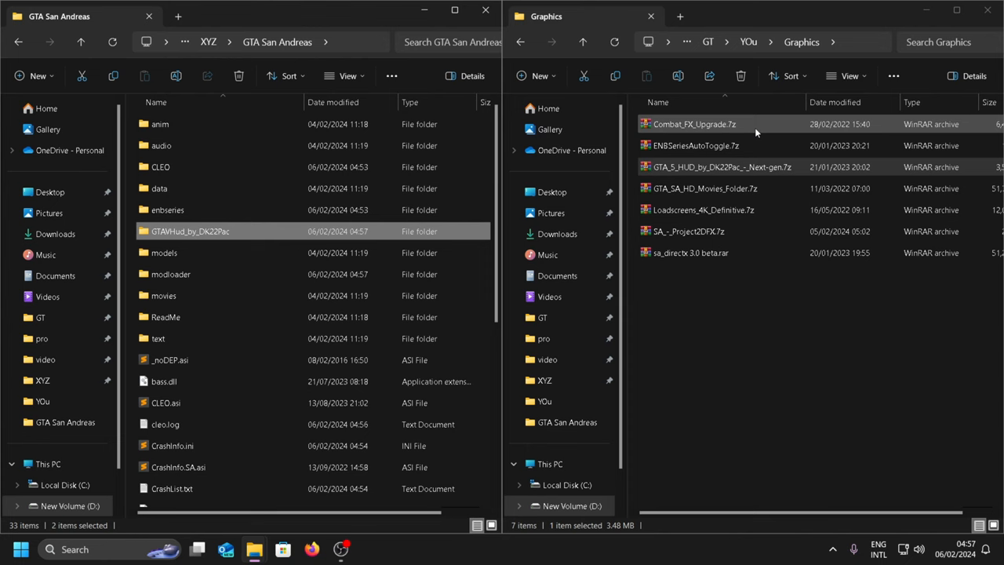
pyautogui.doubleClick(697, 145)
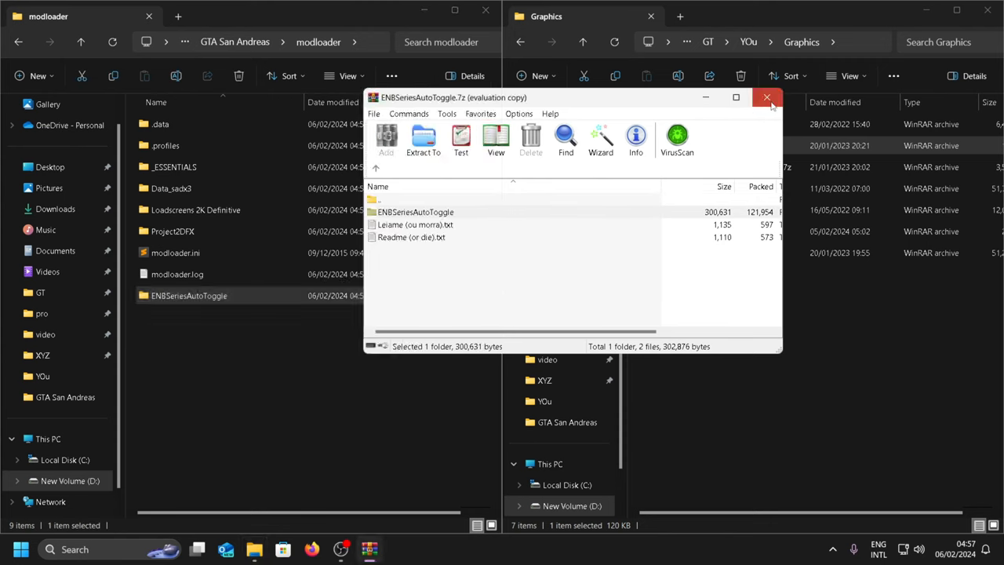
pyautogui.click(767, 98)
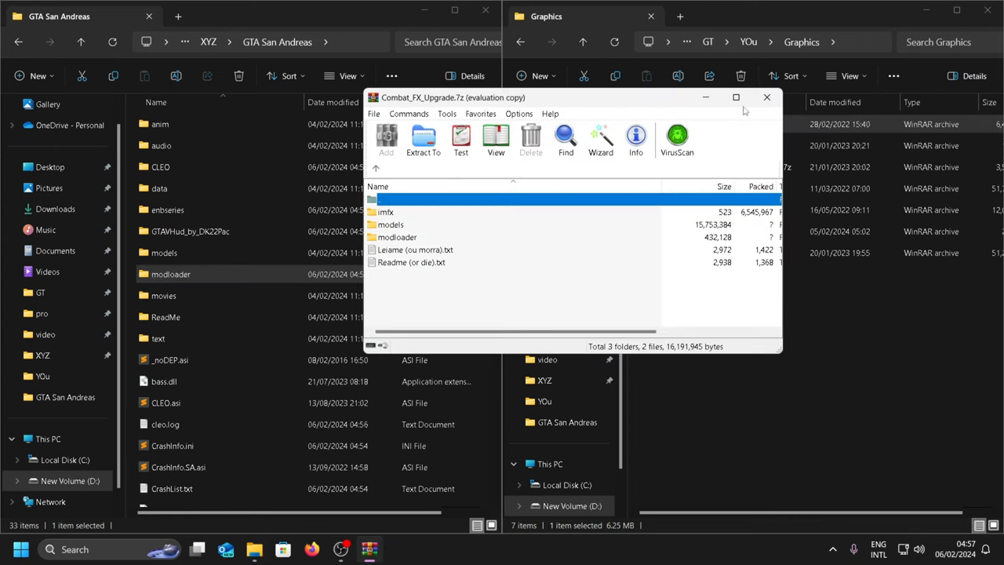
pyautogui.click(397, 237)
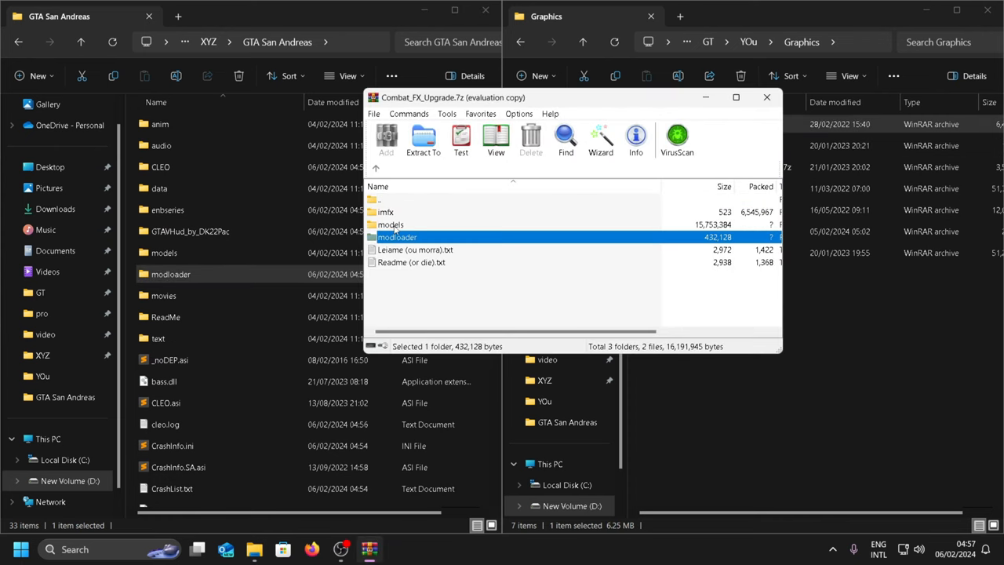
pyautogui.click(423, 139)
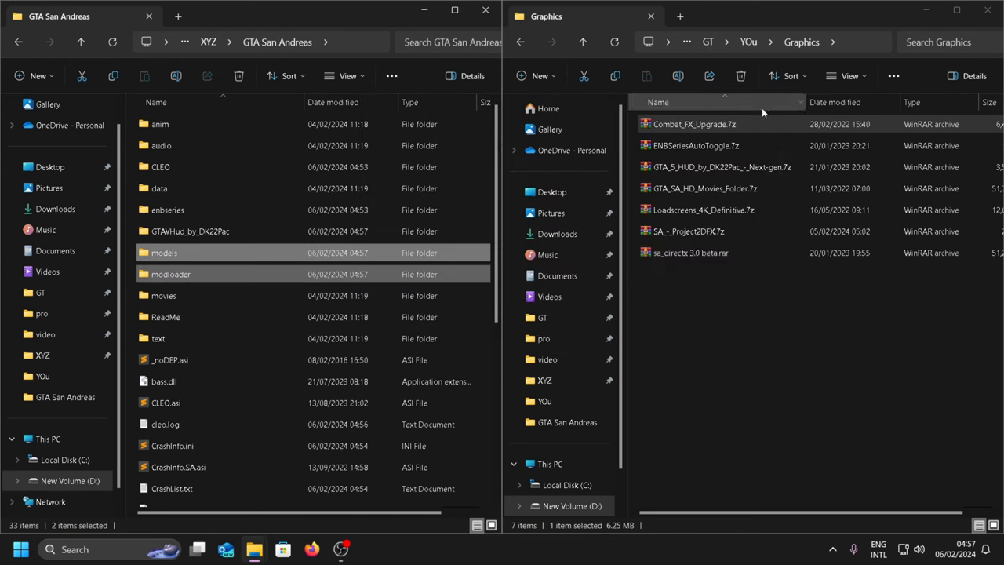
# Launch GTA San Andreas and load the AIR RAID save to test the mods.
pyautogui.scroll(-3)
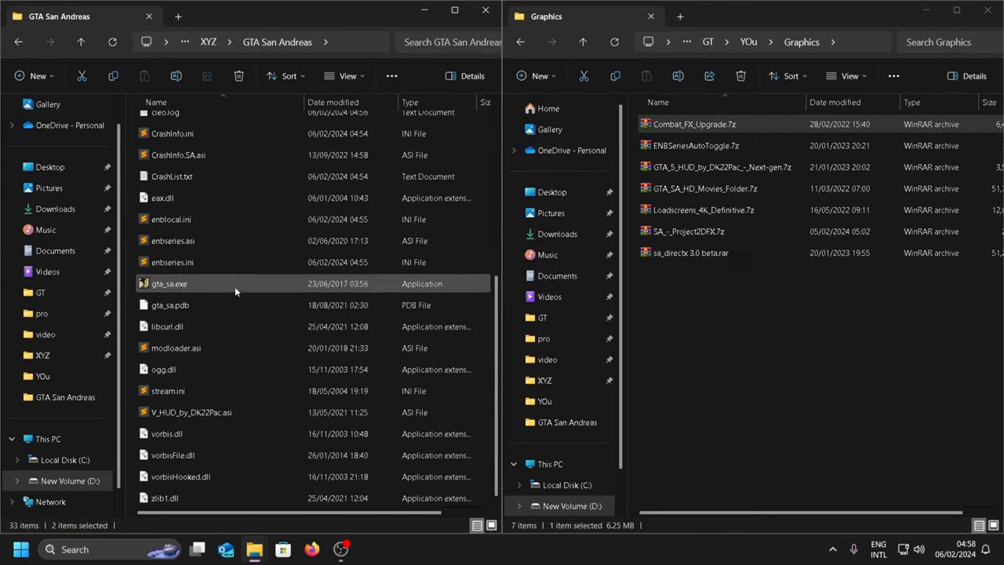
pyautogui.doubleClick(170, 283)
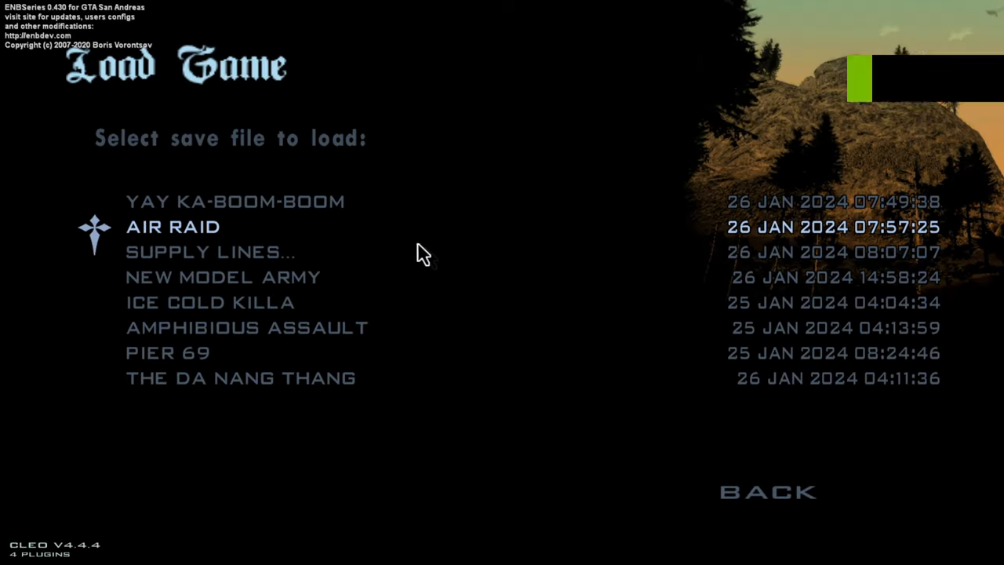
pyautogui.click(173, 225)
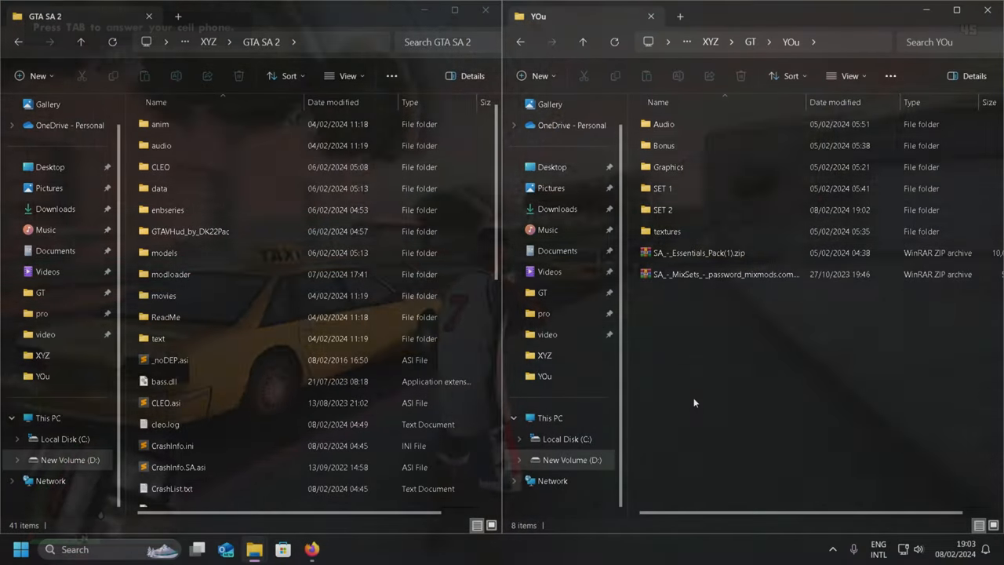
# Extract the MixSets archive into modloader\MixSets and load MixSets.ini for editing.
pyautogui.click(721, 273)
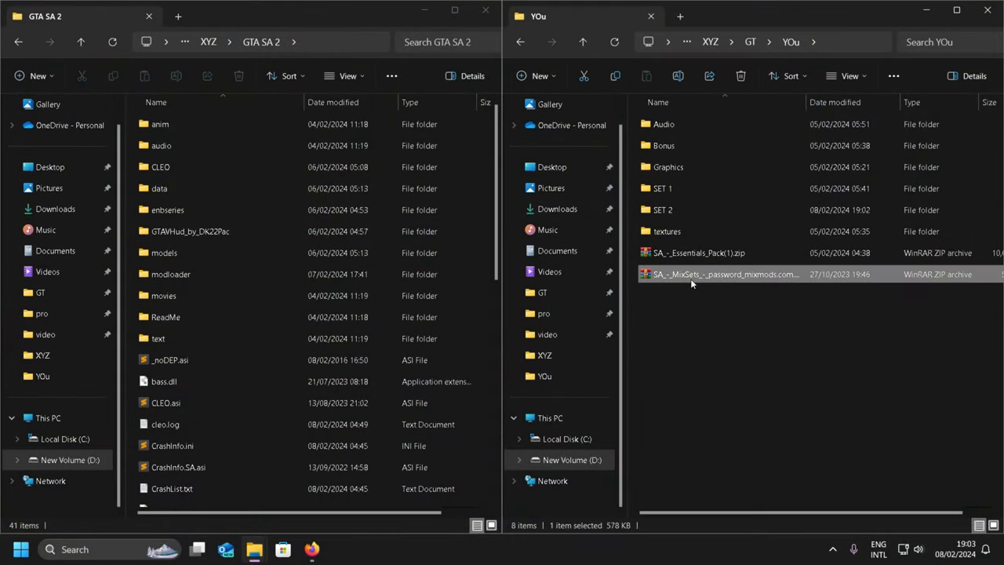
pyautogui.doubleClick(724, 273)
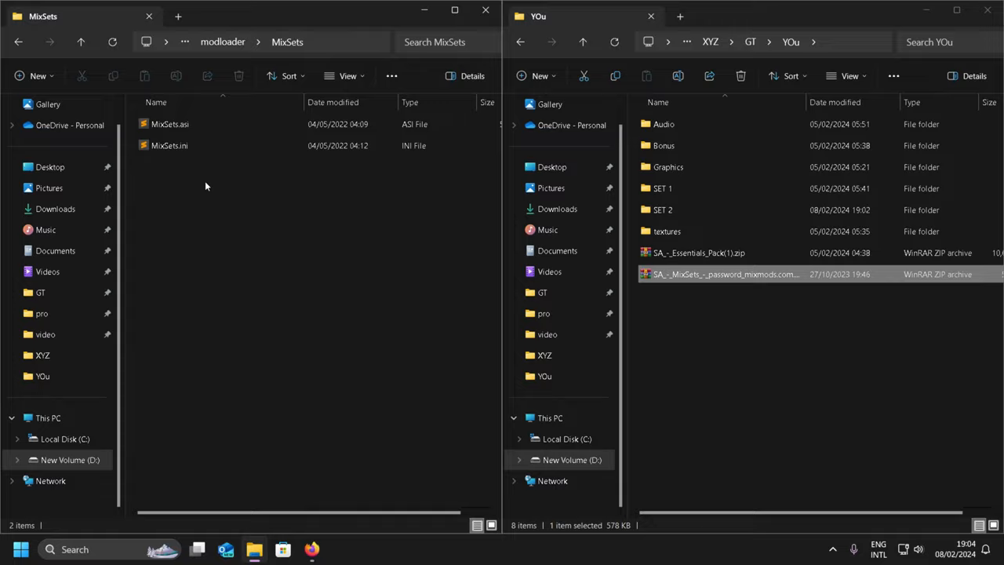
pyautogui.doubleClick(169, 144)
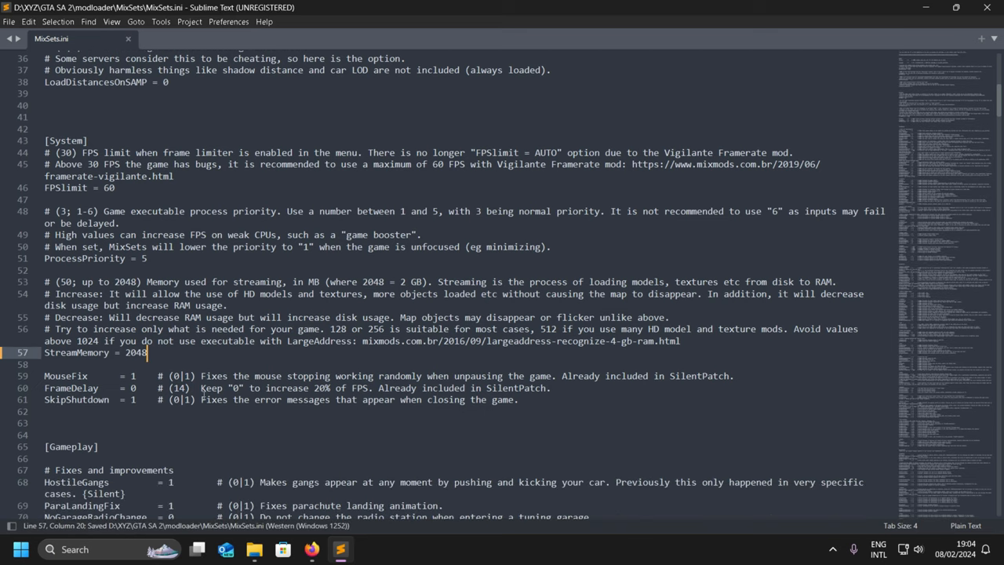
# Find the No3DGunflash line in MixSets.ini and set its value to 1.
pyautogui.write('3d')
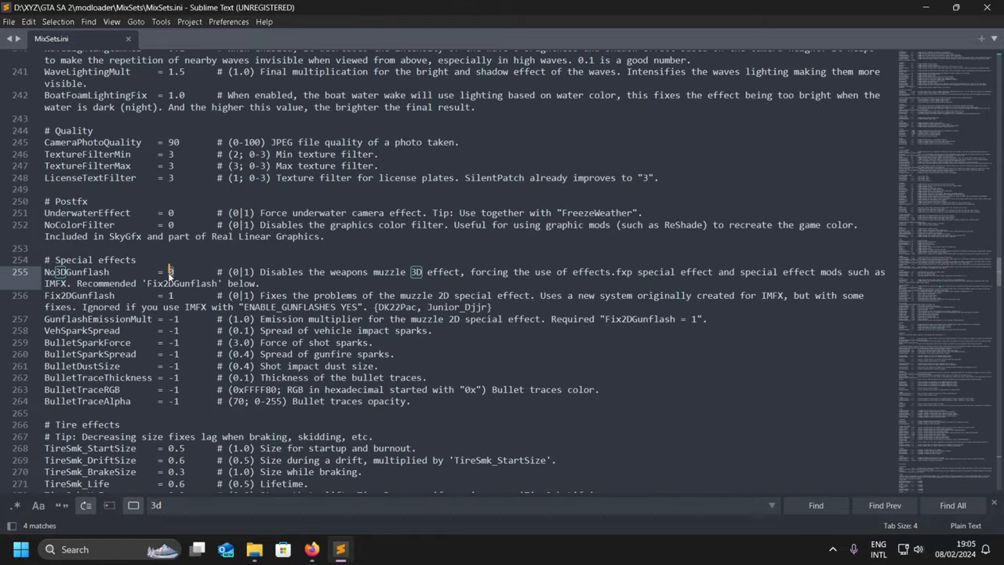
pyautogui.write('1')
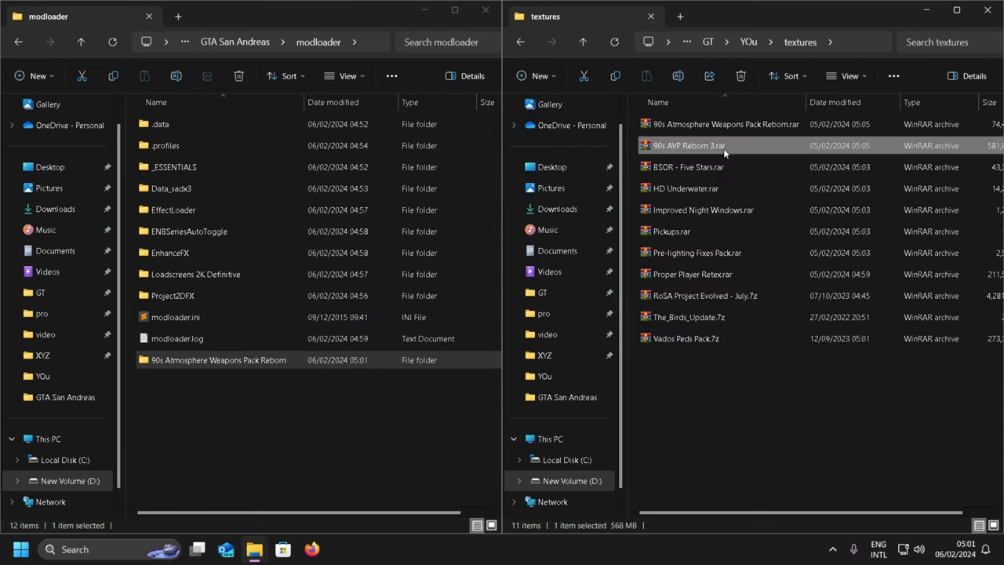
# Extract 90s AMP Reborn 3, the next texture mod and Pickups into modloader, dismissing trial notices.
pyautogui.doubleClick(688, 144)
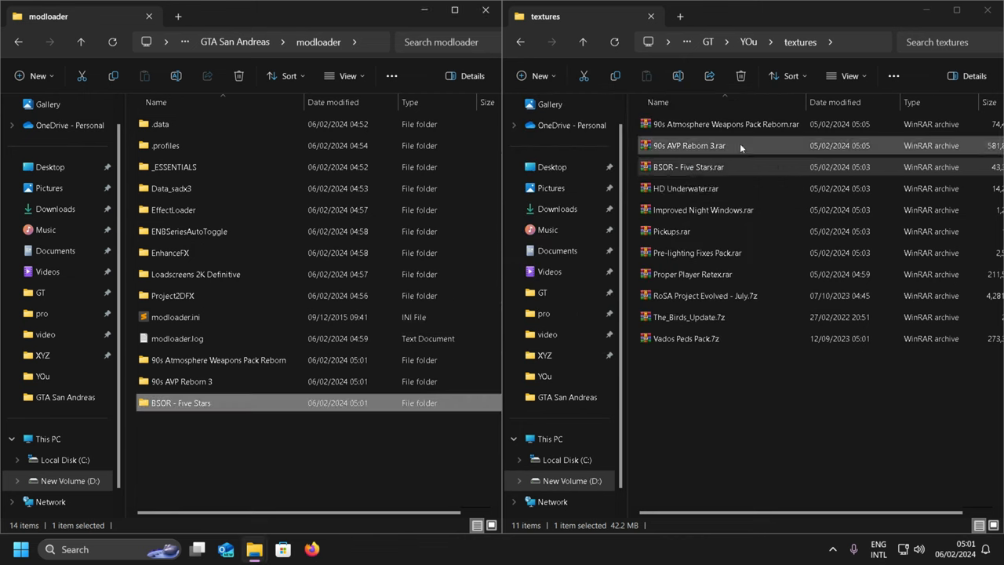
pyautogui.doubleClick(688, 144)
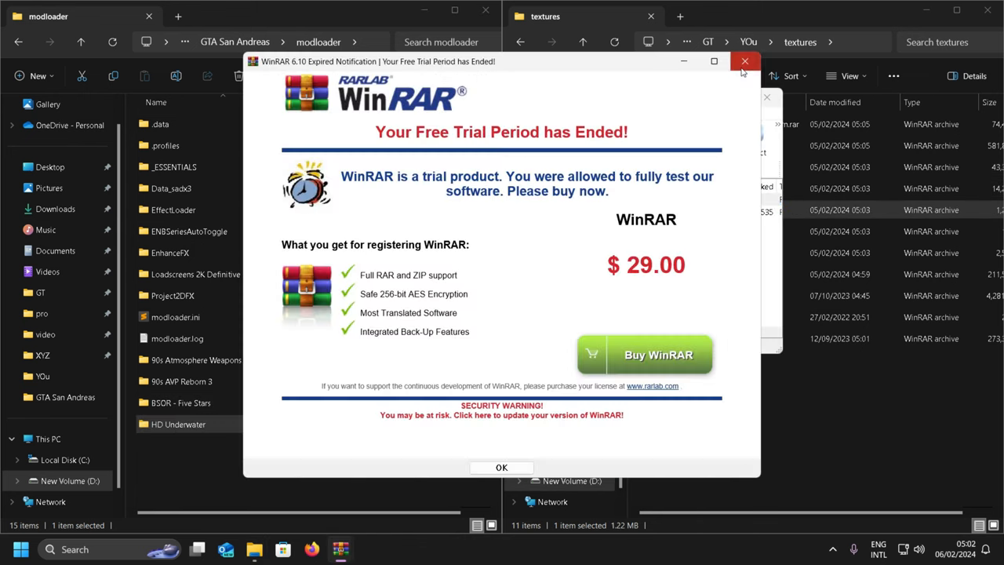
pyautogui.click(744, 61)
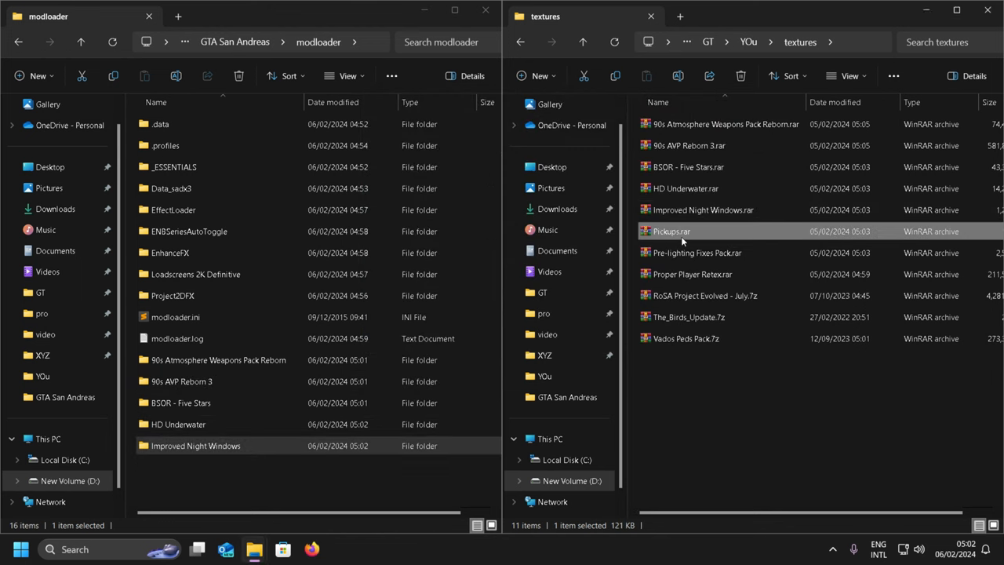
pyautogui.doubleClick(671, 230)
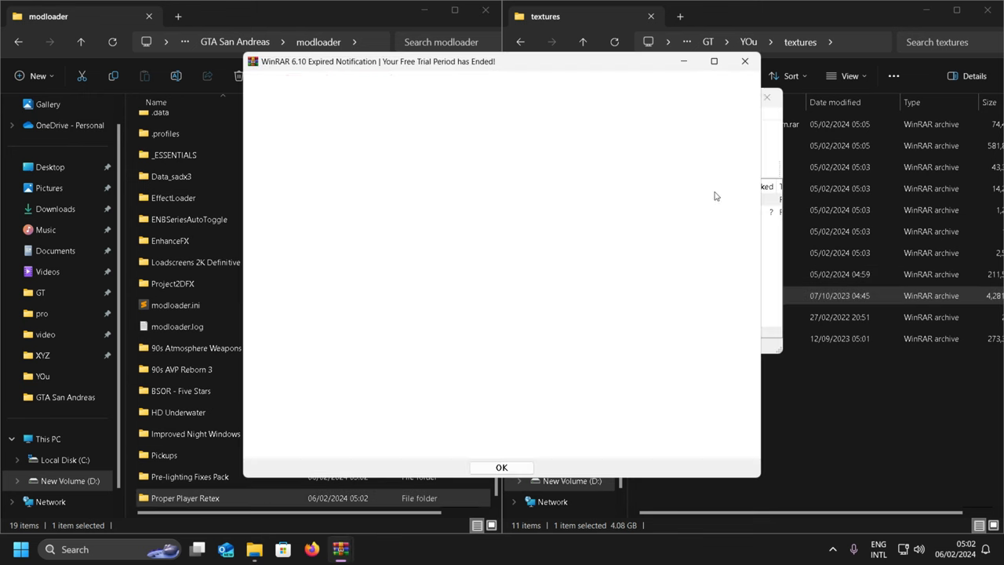
pyautogui.click(502, 467)
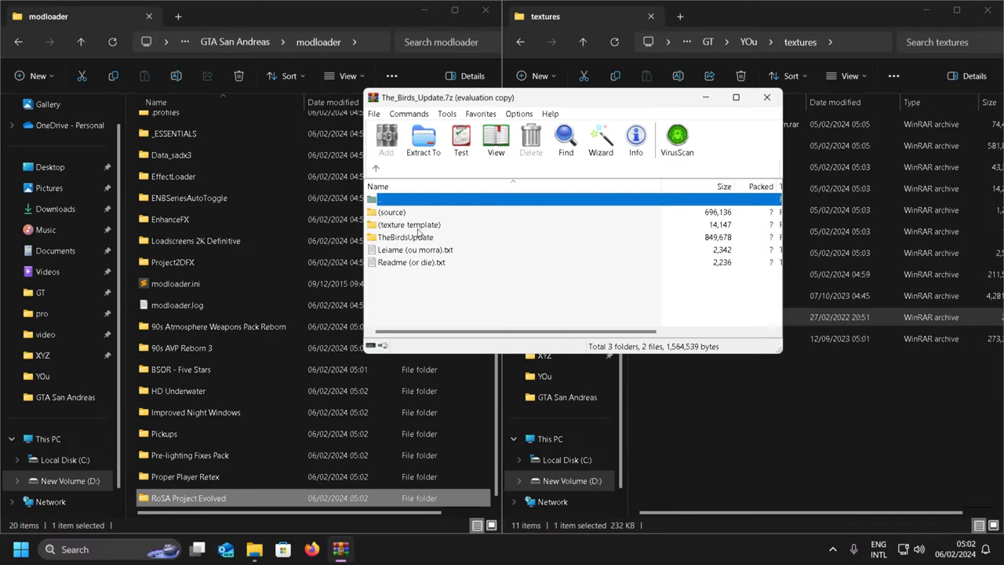
# Extract the remaining texture mods including Vados Peds Pack into modloader and return to the game folder.
pyautogui.click(404, 237)
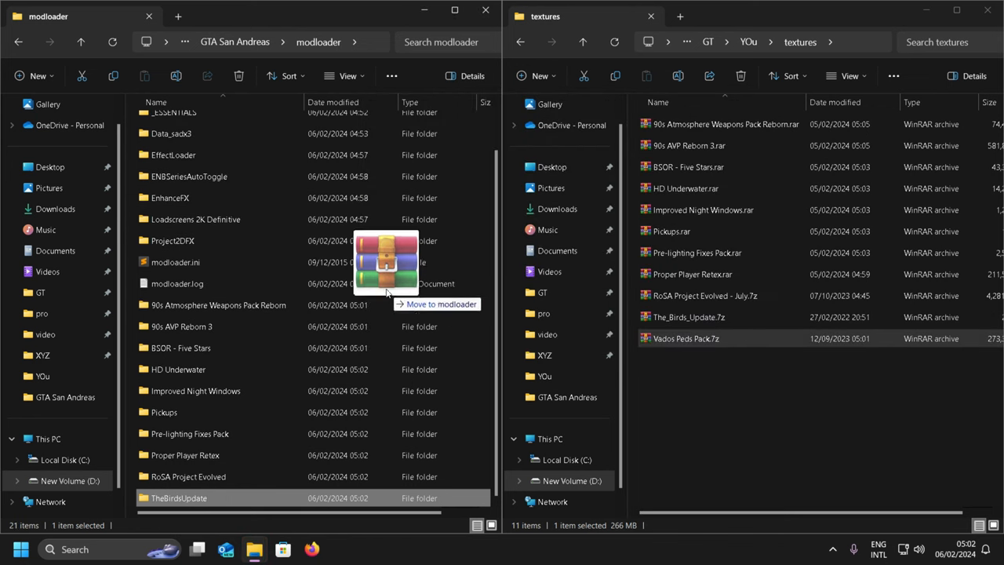
pyautogui.doubleClick(685, 339)
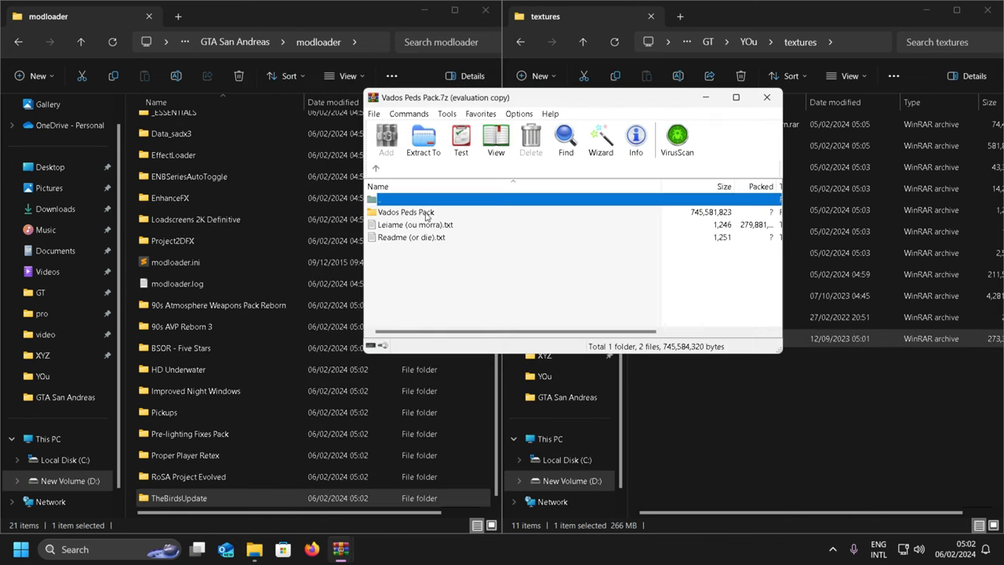
pyautogui.click(423, 139)
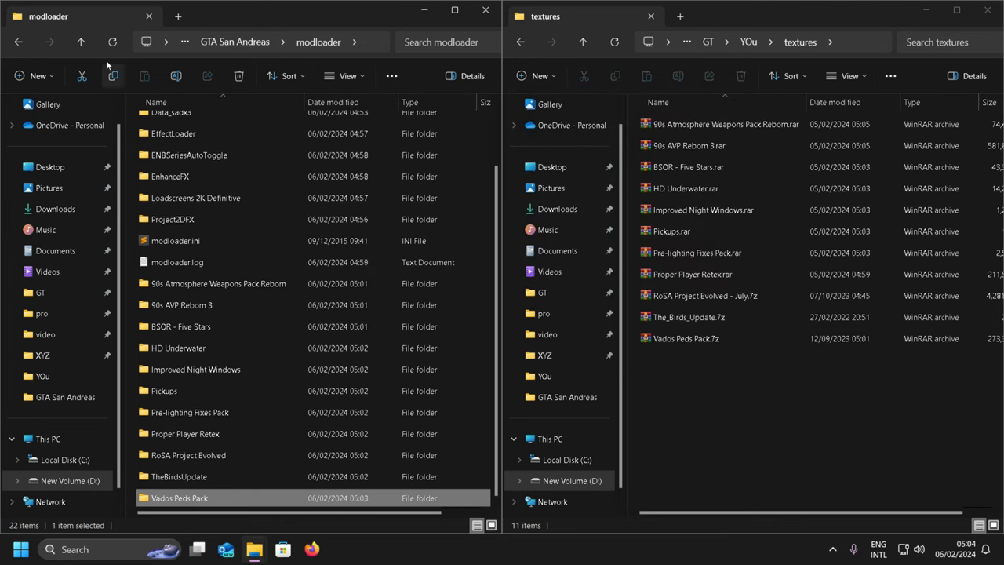
pyautogui.click(19, 41)
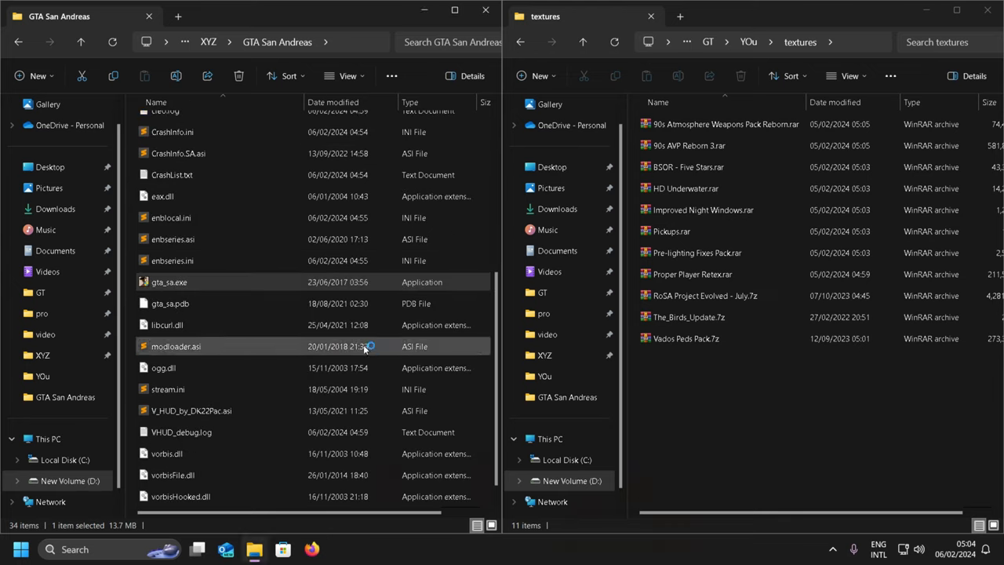
# Show the GTA San Andreas game folder beside the YOu mods collection.
pyautogui.doubleClick(170, 282)
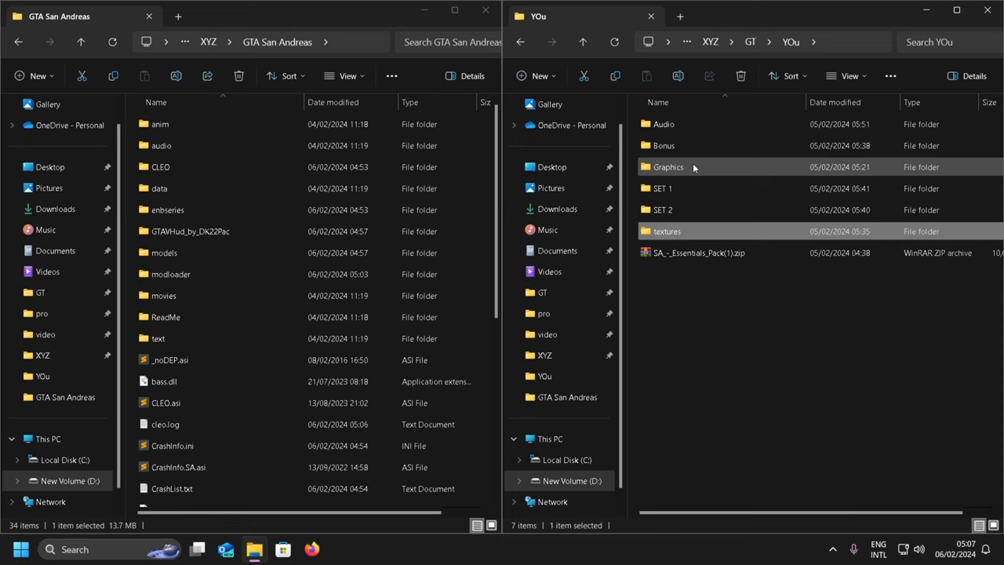
# Extract the S.A.HQ.S folder from the Audio mods into its own modloader folder.
pyautogui.doubleClick(663, 124)
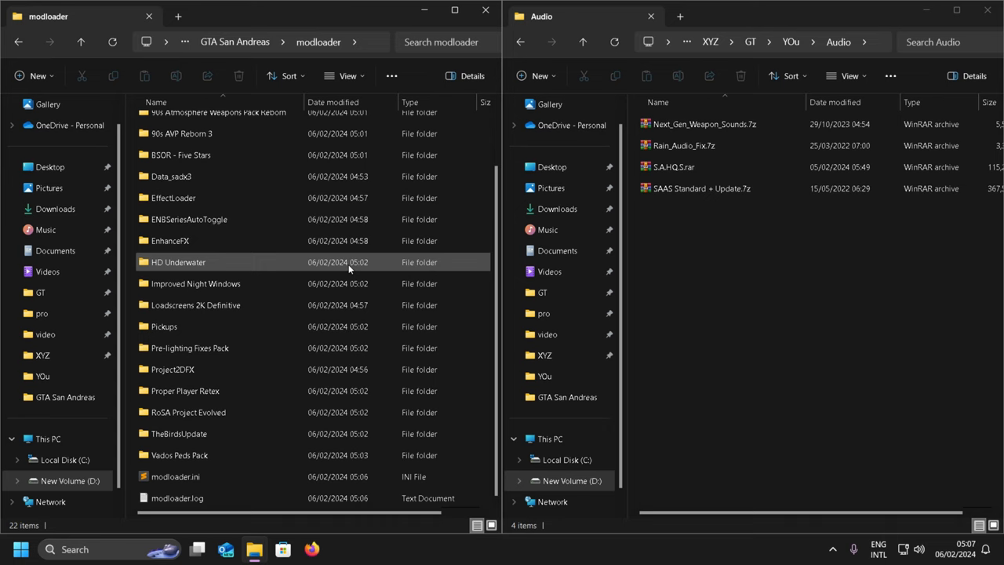
pyautogui.click(673, 166)
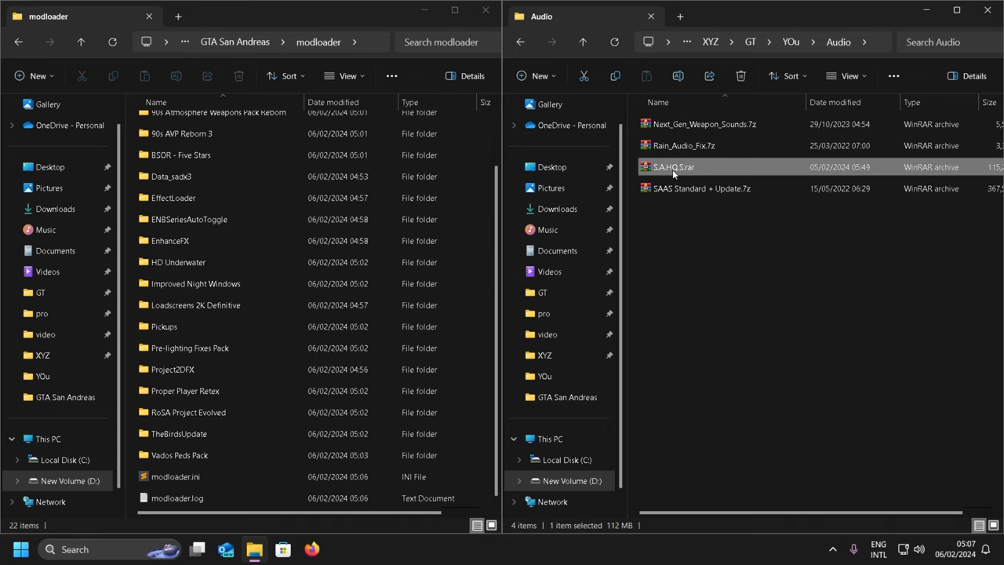
pyautogui.doubleClick(672, 166)
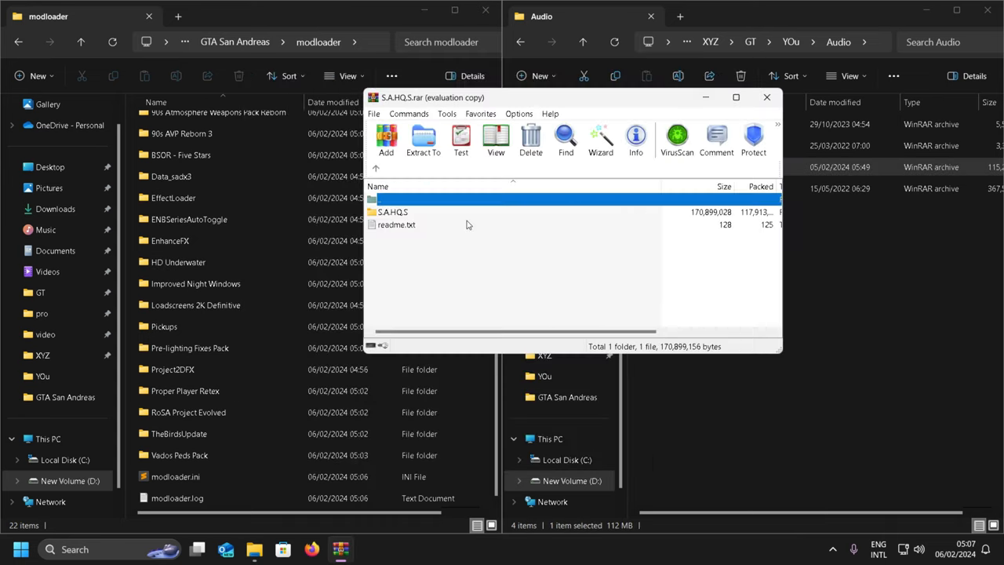
pyautogui.click(424, 140)
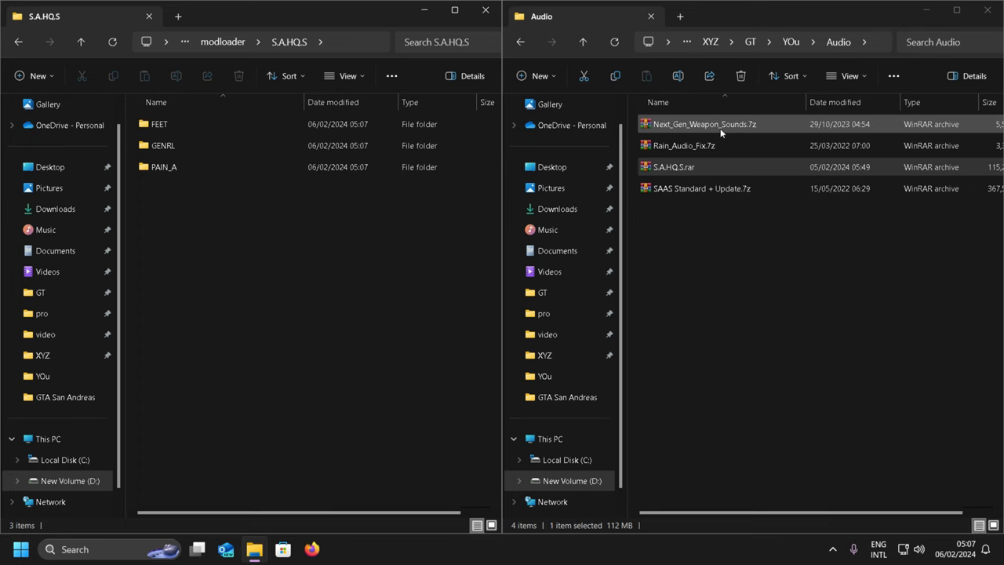
# Extract Next_Gen_Weapon_Sounds and the SAAS Standard + Update archive, dismissing the license reminder.
pyautogui.doubleClick(703, 124)
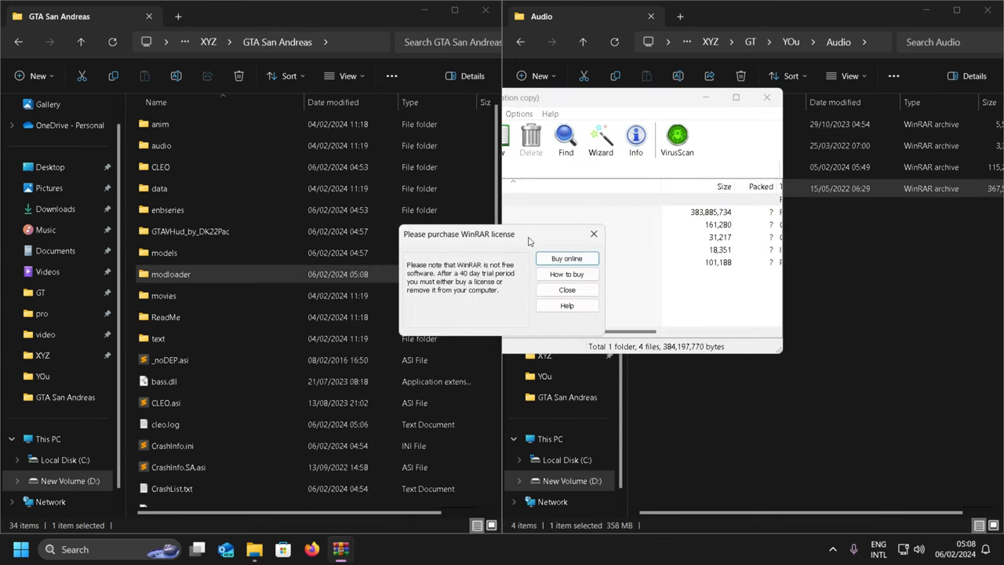
pyautogui.click(566, 288)
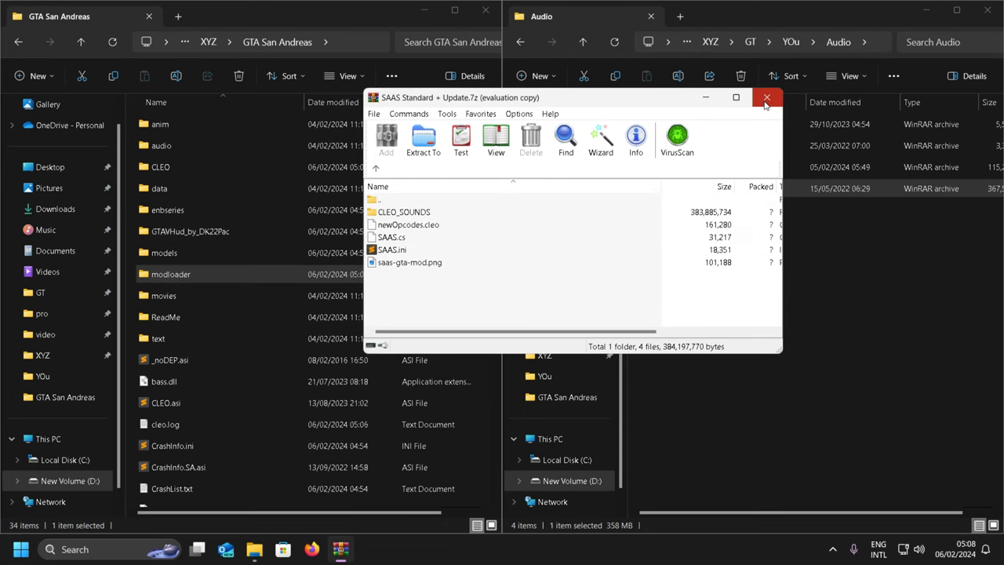
pyautogui.click(766, 98)
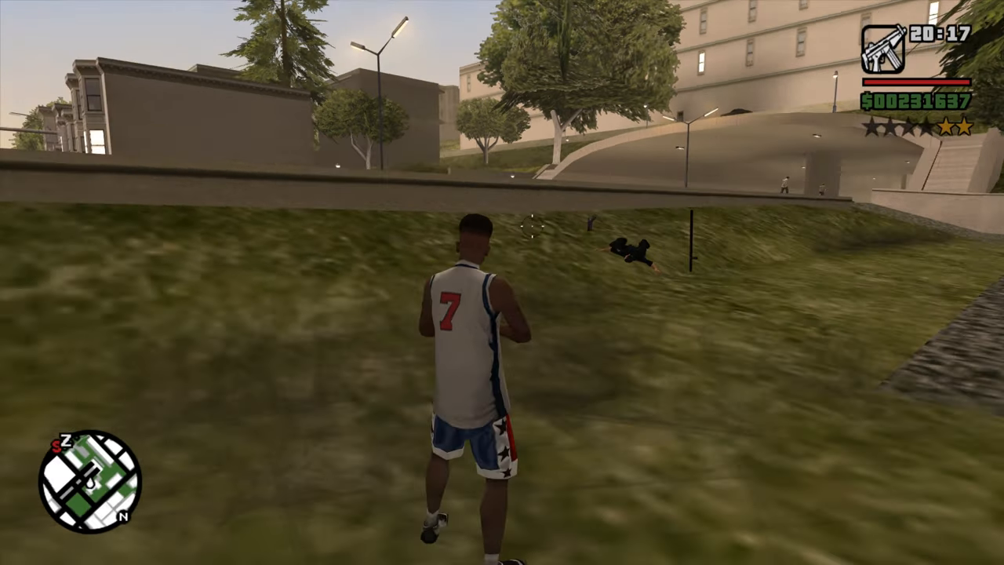
# Walk around in GTA San Andreas to check the installed mods behave correctly.
pyautogui.press('w')
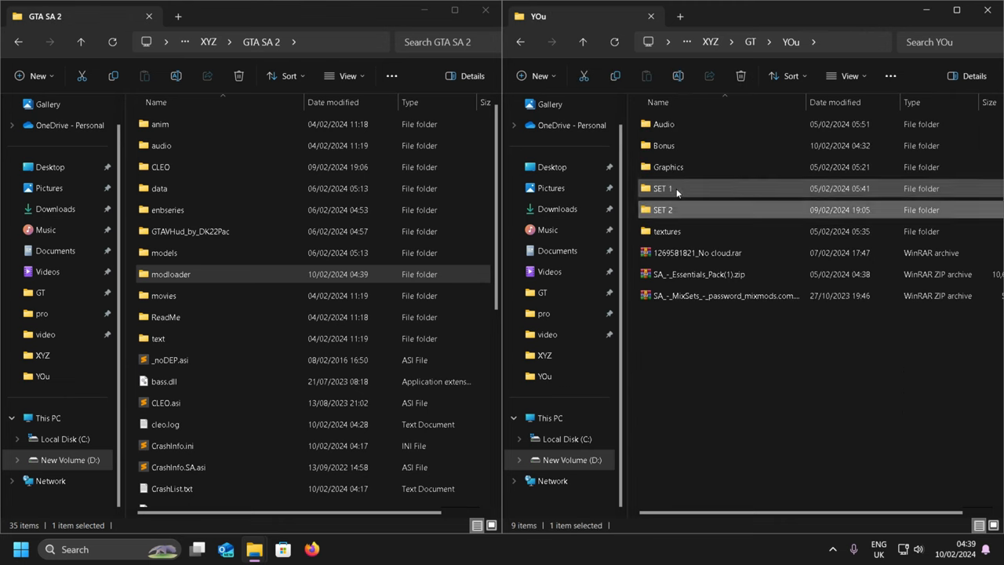
# Extract Shot_Cam_Shake.7z into modloader\Shot Cam Shake and close the WinRAR archive.
pyautogui.doubleClick(662, 188)
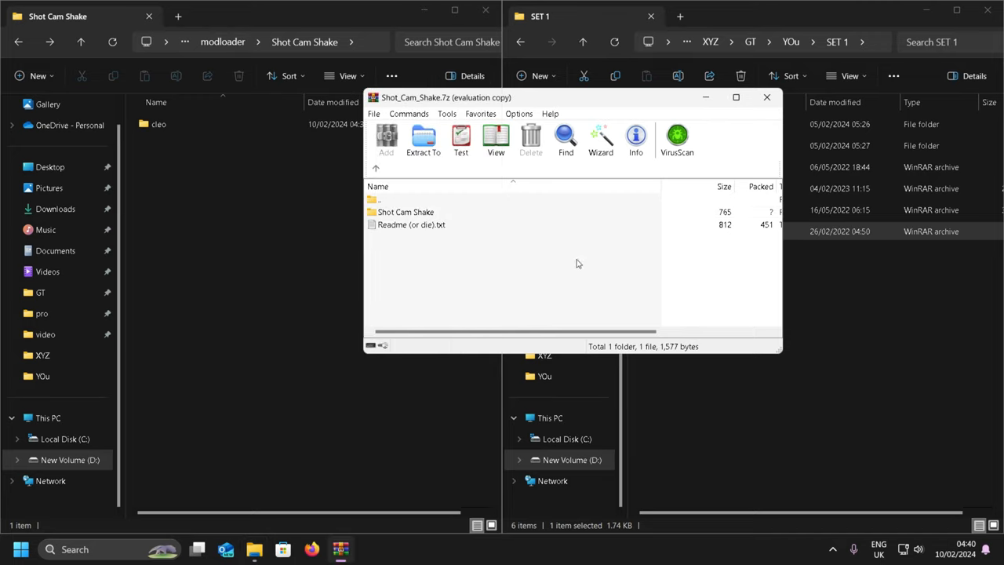
pyautogui.click(159, 124)
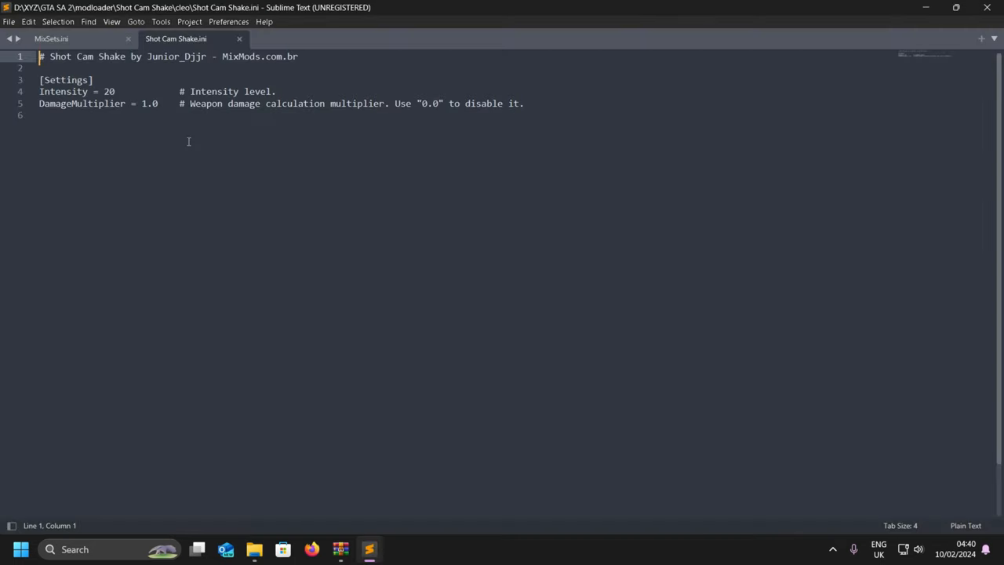
# Change the Shot Cam Shake Intensity value from 20 to 10 in the ini file.
pyautogui.doubleClick(108, 91)
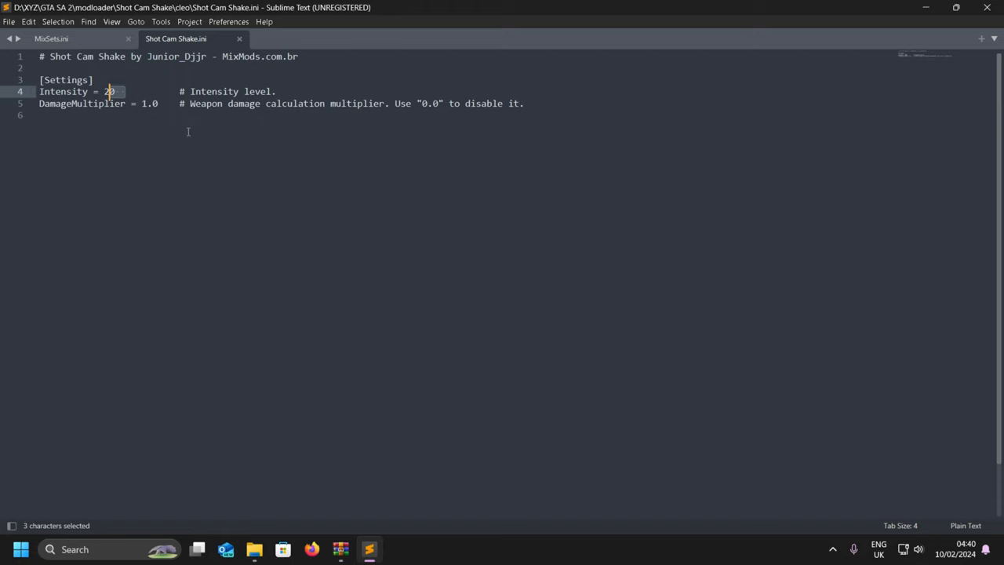
pyautogui.write('10')
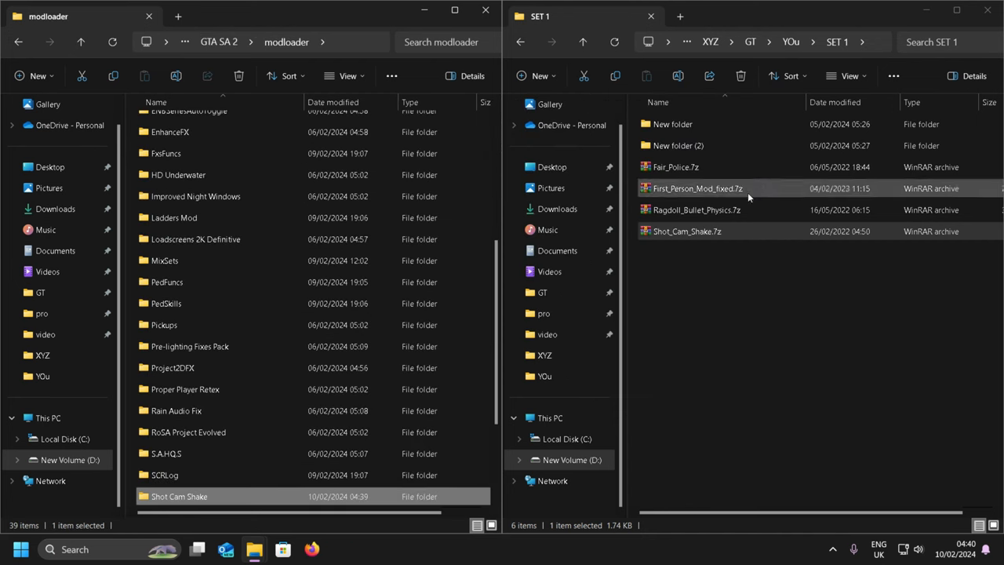
# Extract Ragdoll Bullet Physics to modloader and select the First Person mod files for the game folder.
pyautogui.doubleClick(696, 210)
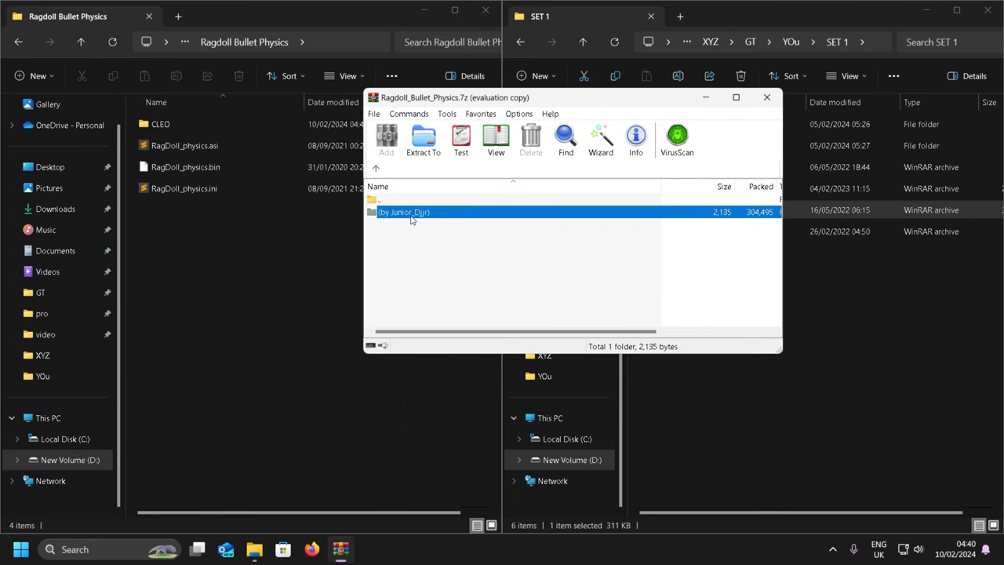
pyautogui.doubleClick(405, 211)
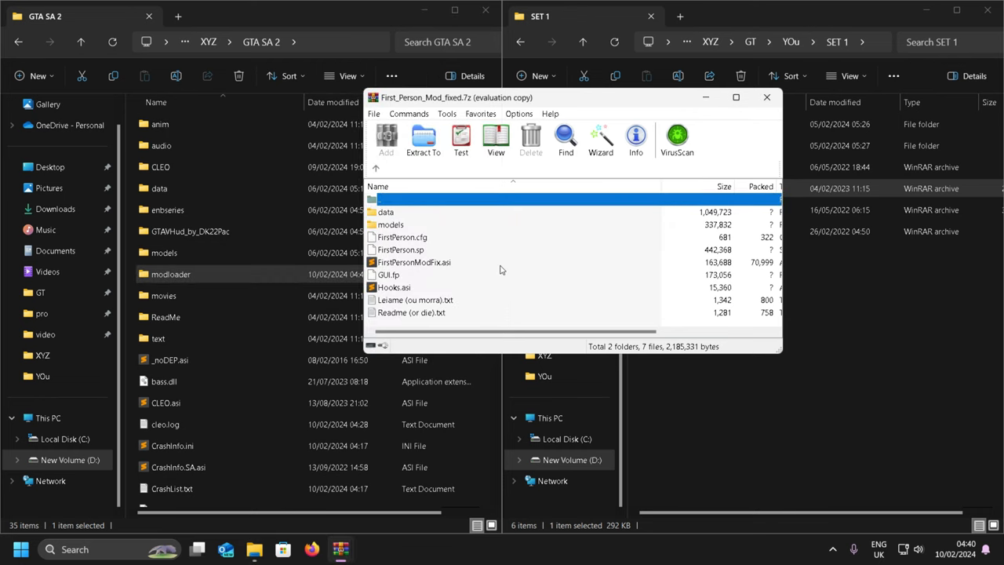
pyautogui.click(411, 312)
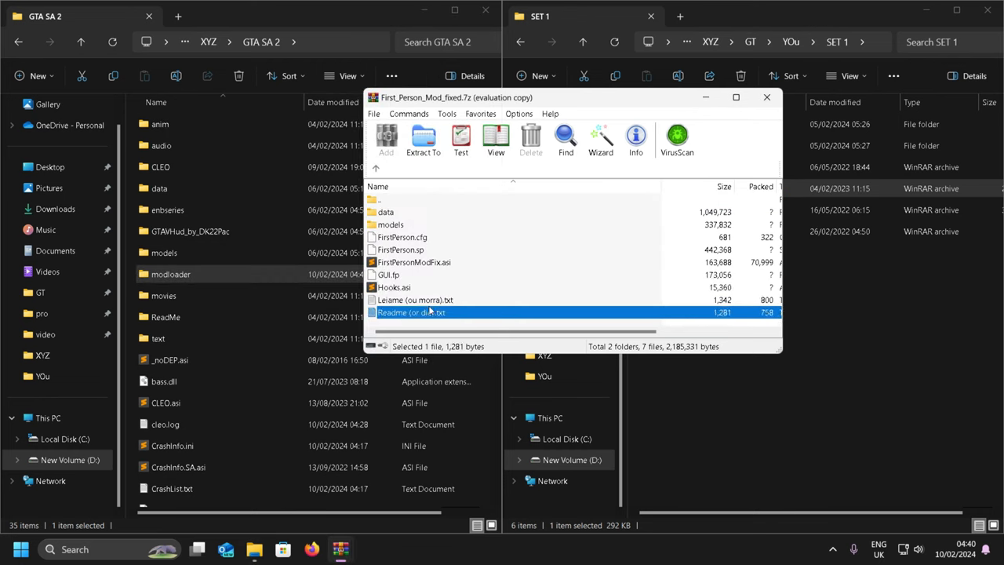
pyautogui.click(394, 288)
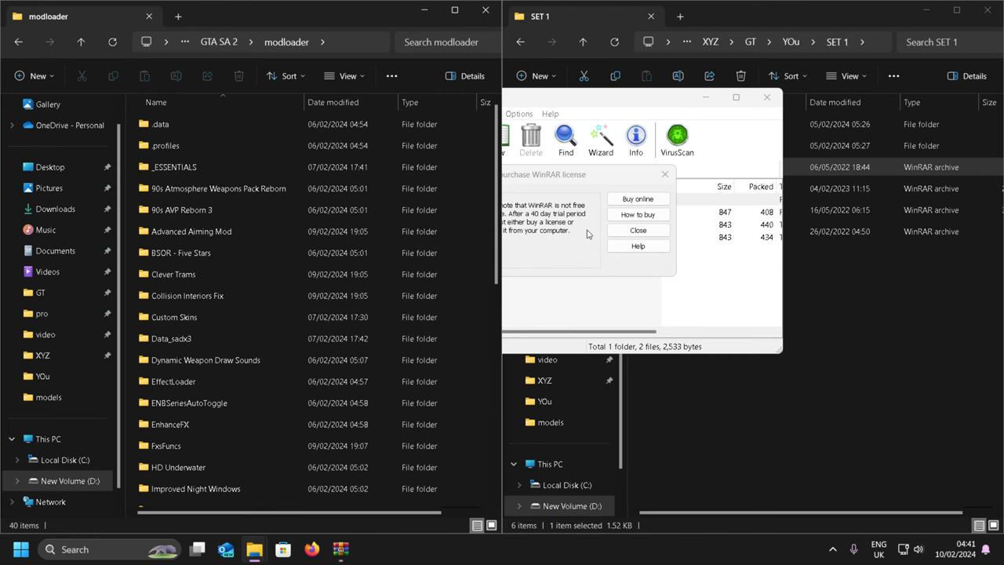
# Extract Fair Police and Cutscene Characters Remastered into modloader, replacing the Vados Peds Pack files.
pyautogui.click(637, 229)
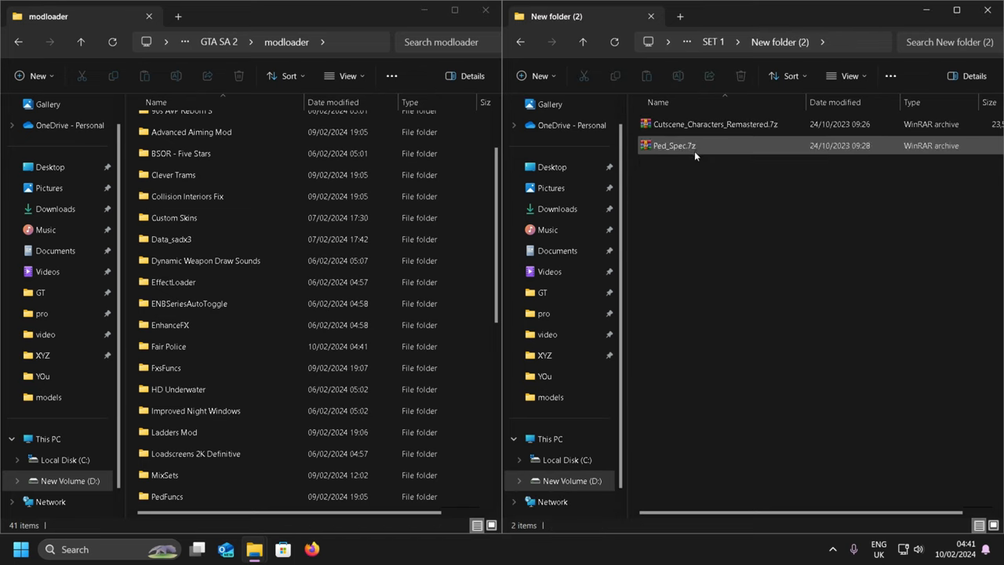
pyautogui.doubleClick(715, 124)
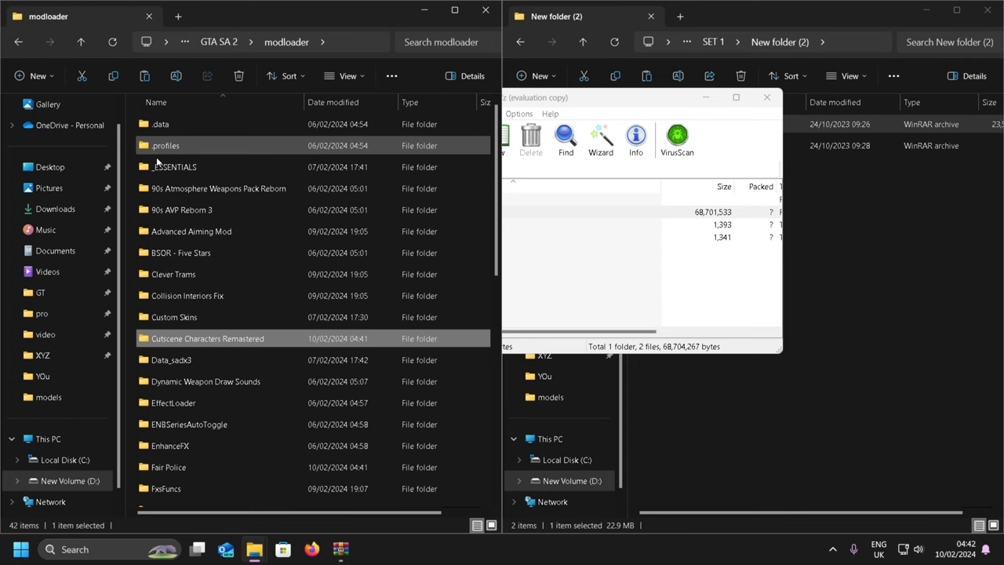
pyautogui.scroll(-3)
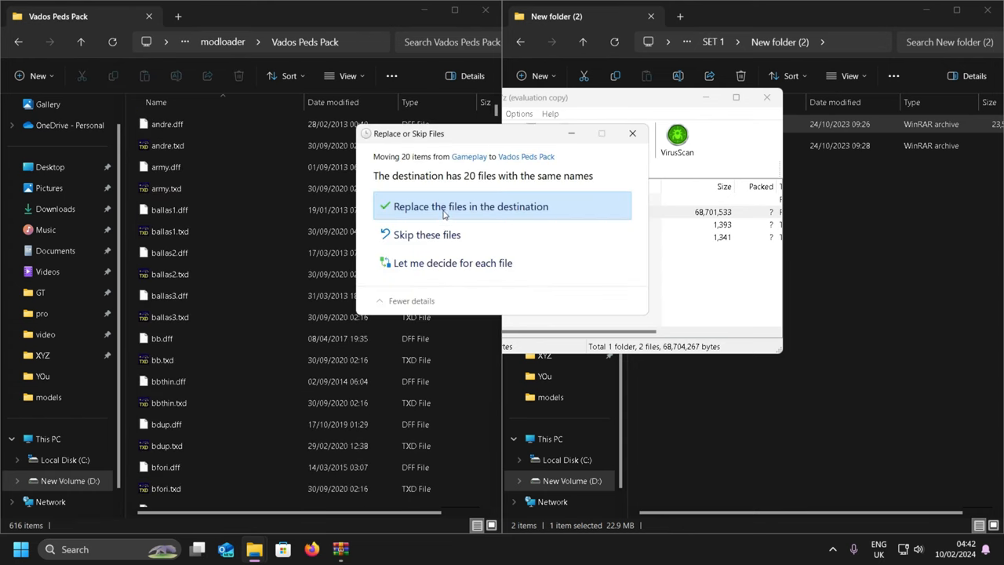
pyautogui.click(471, 207)
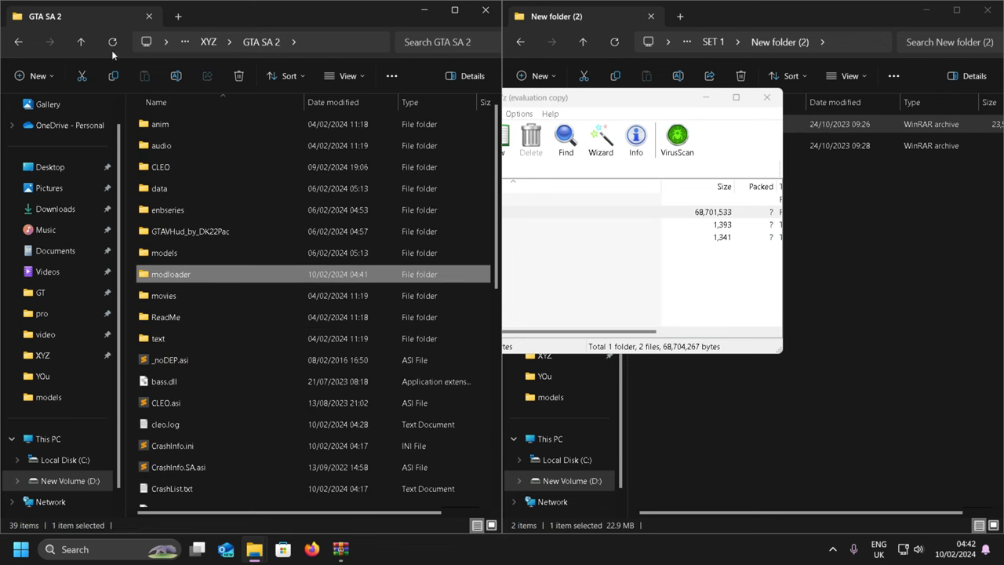
# Close the Cutscene Characters archive and extract Ped_Spec.7z into the GTA SA 2 folder.
pyautogui.click(765, 98)
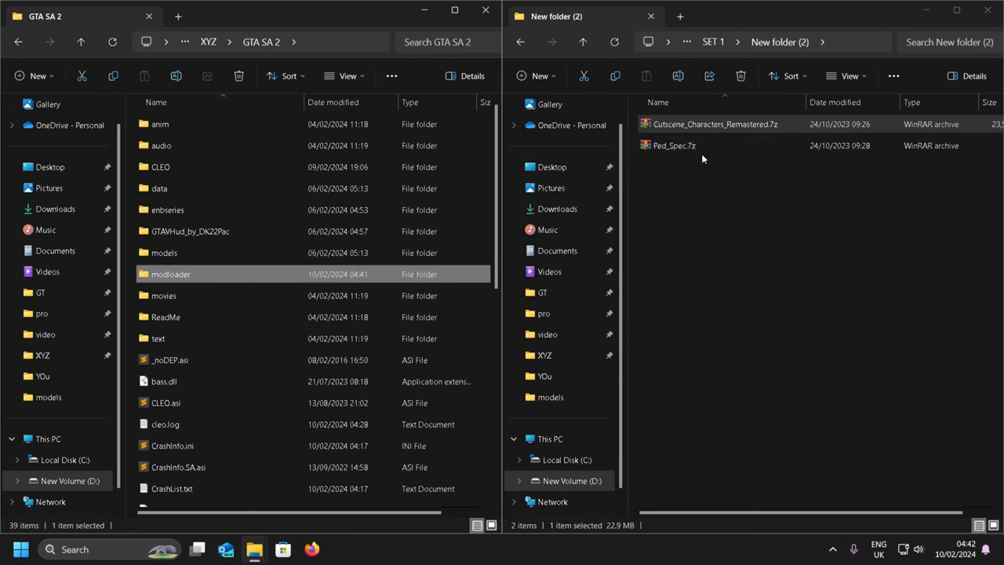
pyautogui.doubleClick(672, 144)
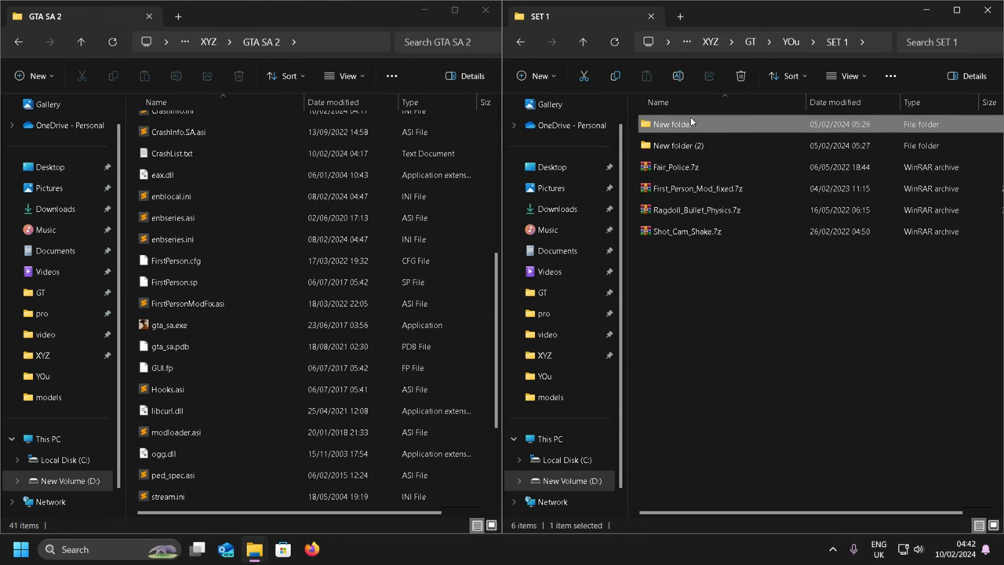
# Unpack the Manual Driveby Remake folder from its archive in New folder into modloader.
pyautogui.doubleClick(671, 124)
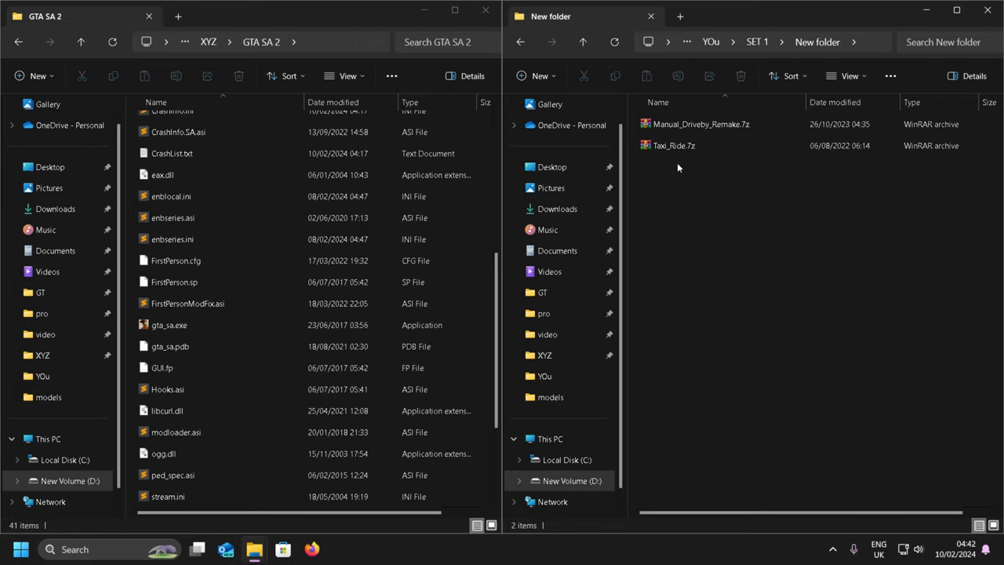
pyautogui.click(673, 145)
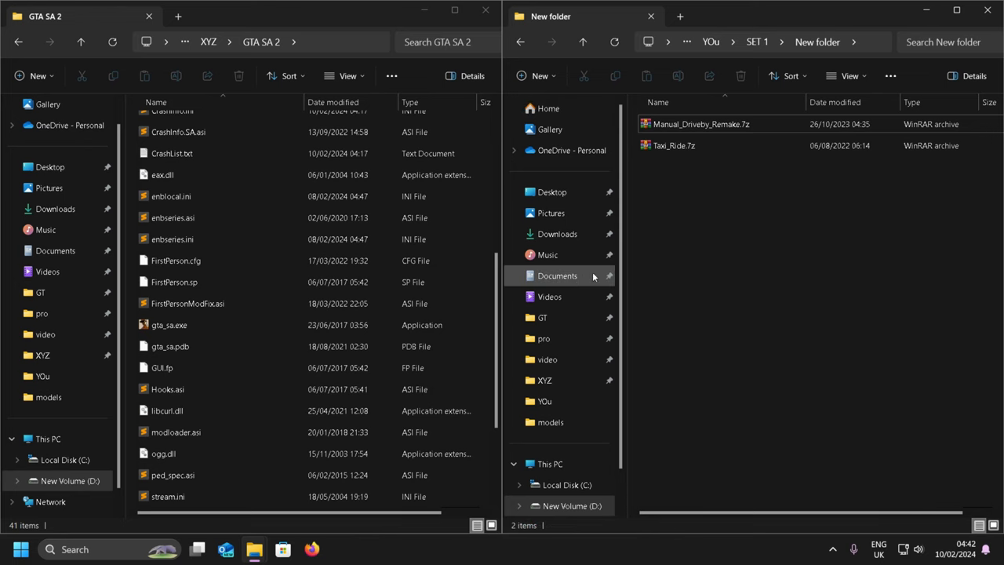
pyautogui.doubleClick(700, 124)
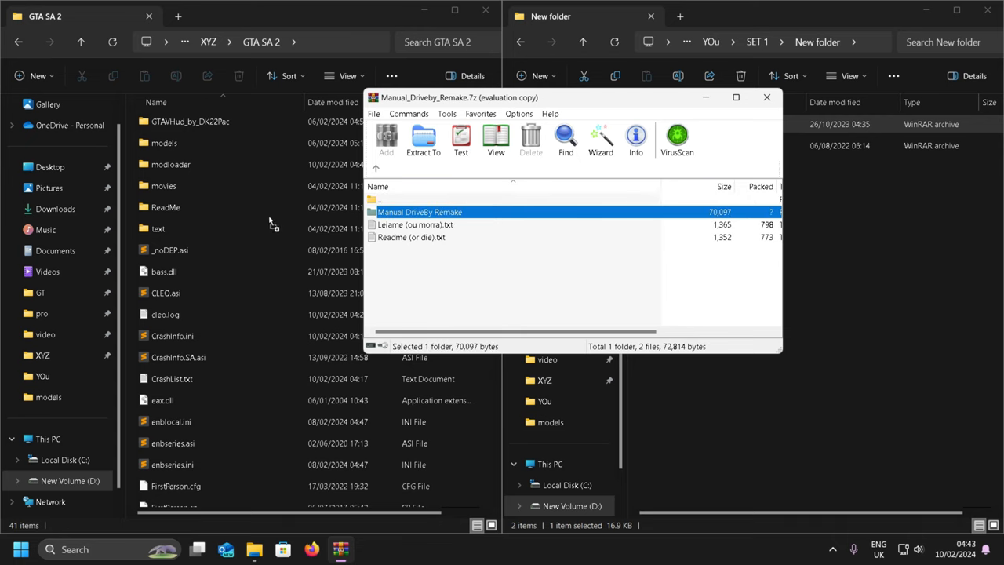
pyautogui.click(765, 97)
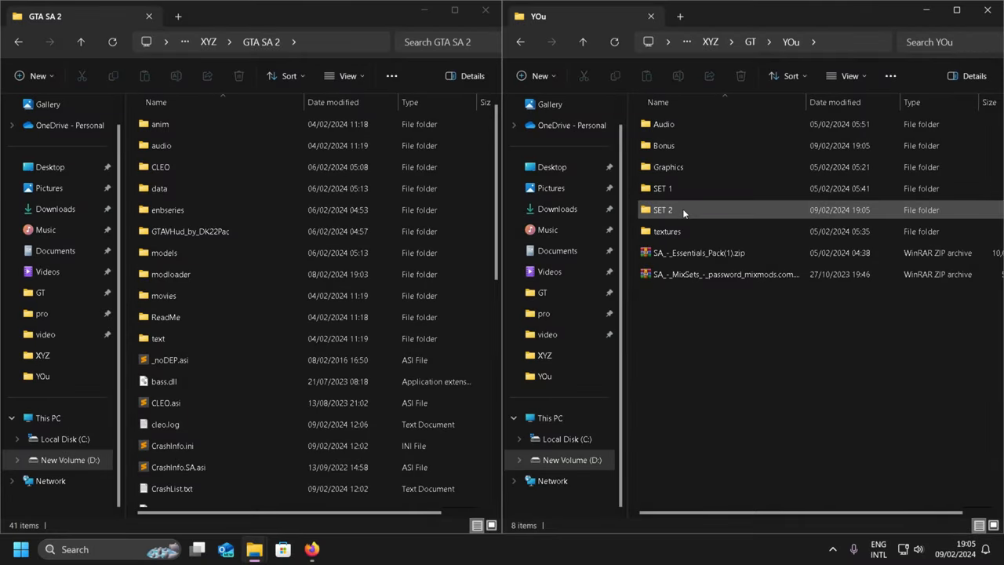
# Extract the SET 2 archives Advanced Aiming Mod, Clever Trams and PedFuncs into modloader.
pyautogui.doubleClick(662, 210)
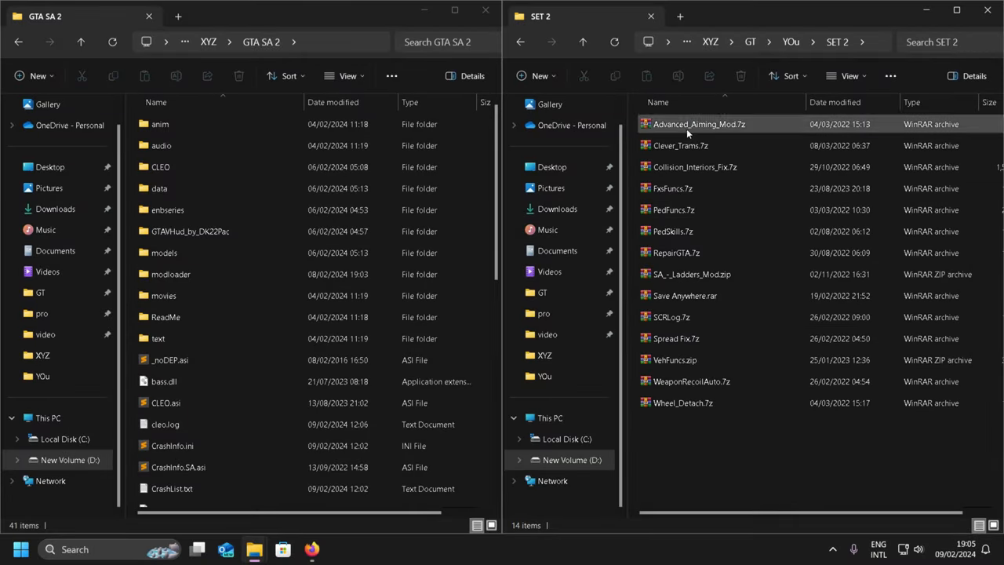
pyautogui.doubleClick(699, 124)
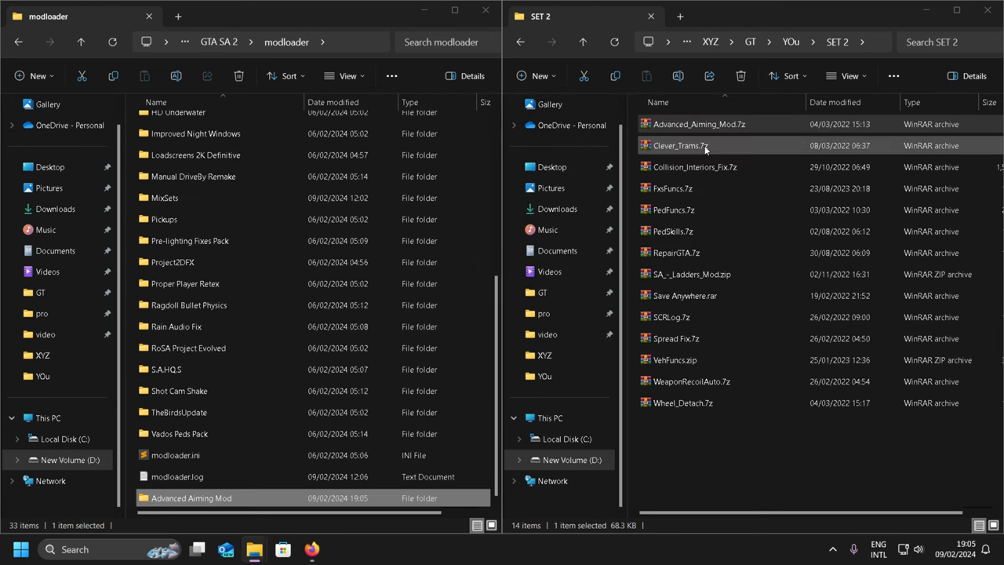
pyautogui.doubleClick(679, 145)
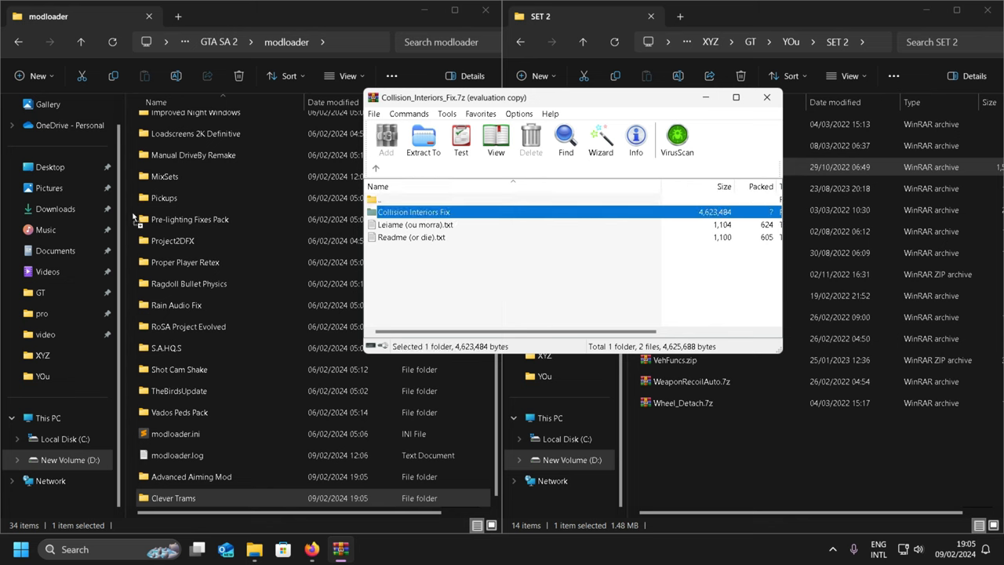
pyautogui.click(423, 139)
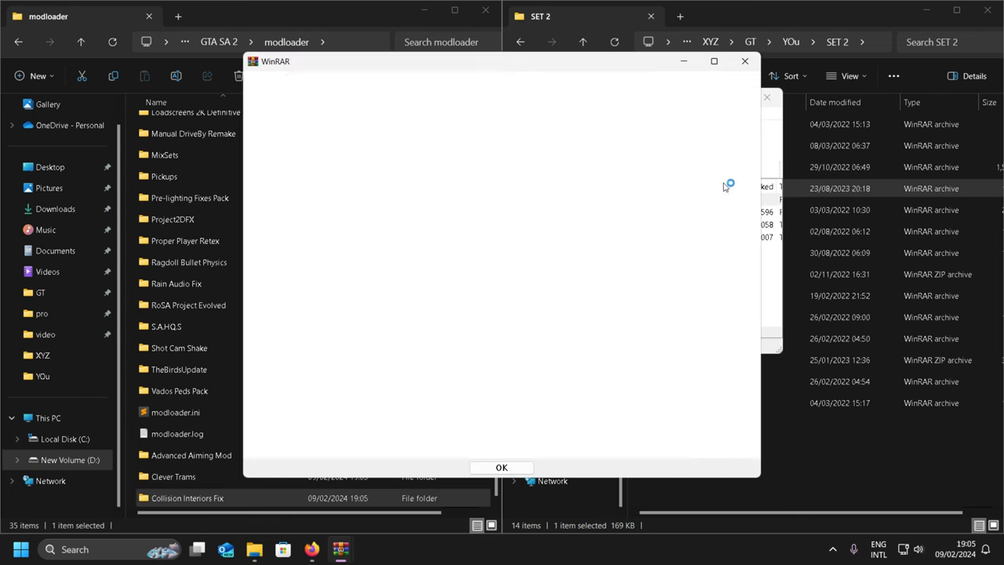
pyautogui.click(502, 467)
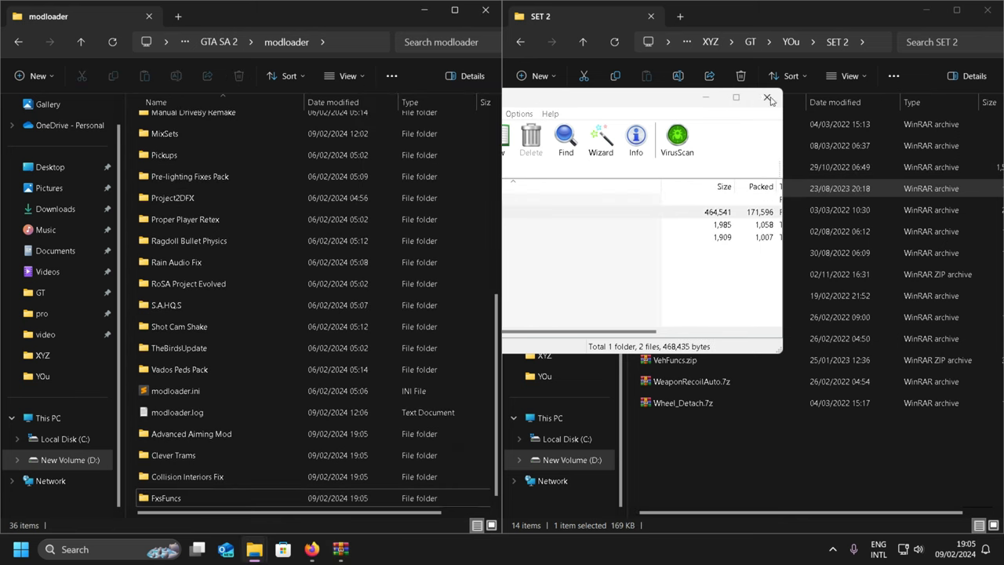
pyautogui.doubleClick(690, 359)
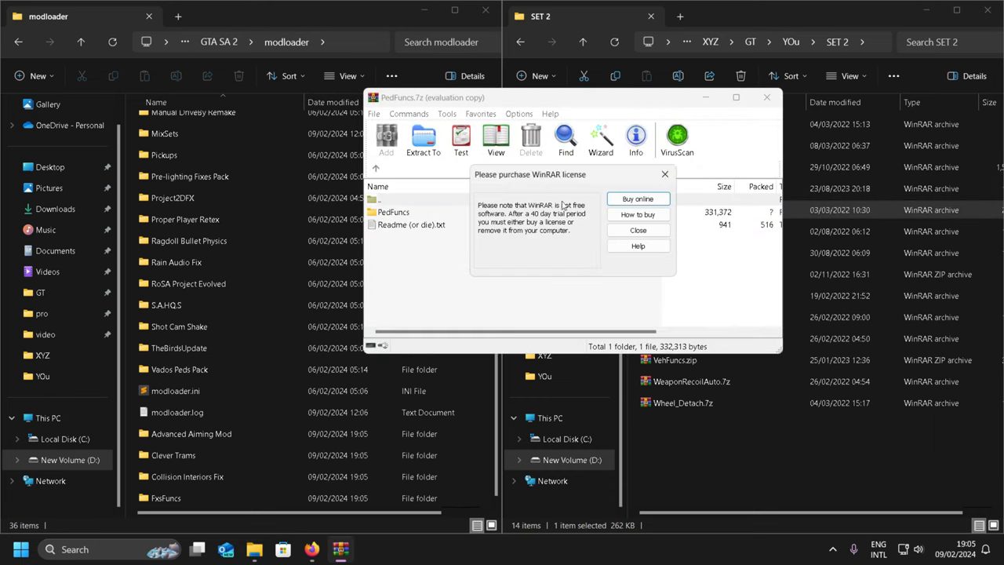
pyautogui.click(636, 229)
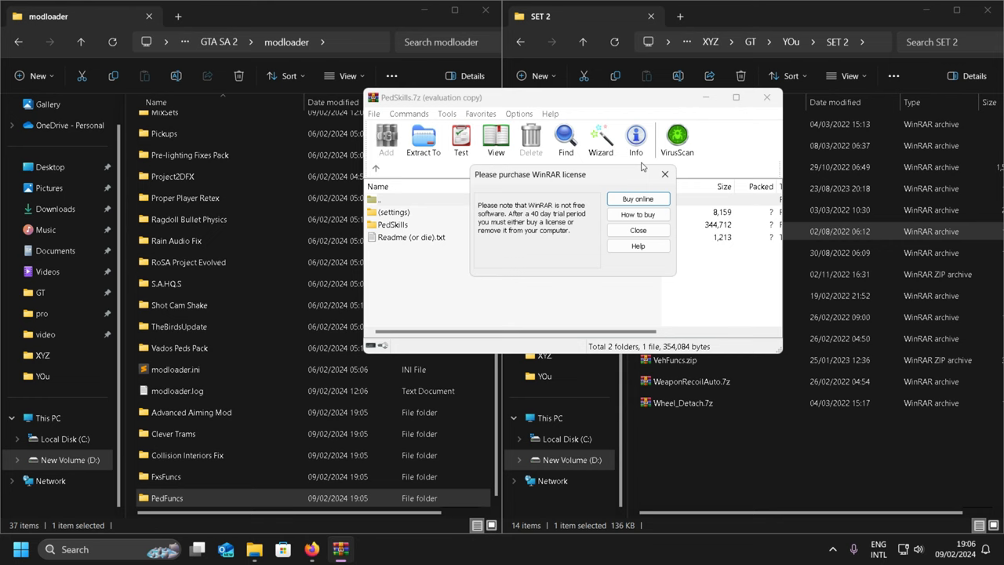
# Put the PedSkills folder into modloader and browse its original game default option folder.
pyautogui.click(637, 229)
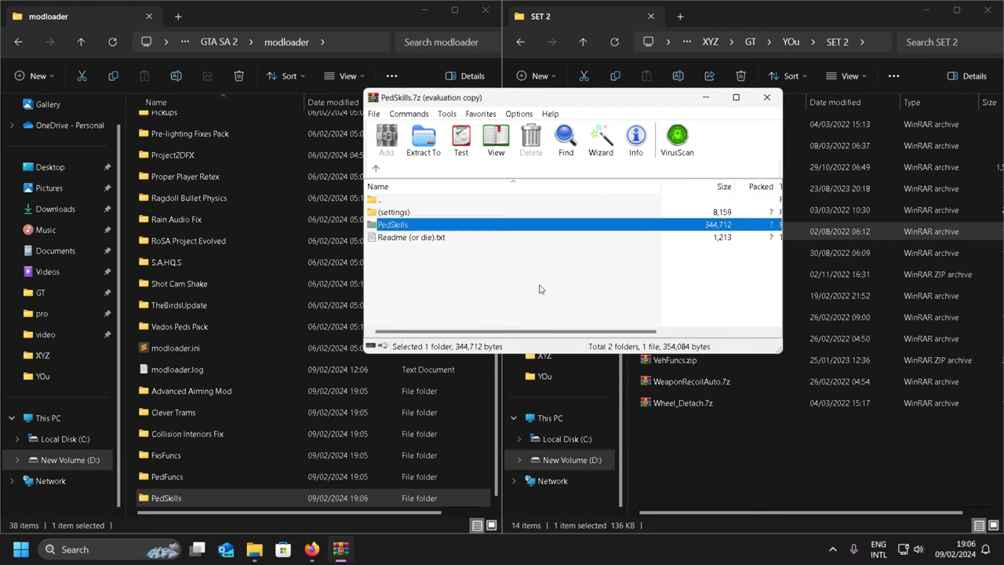
pyautogui.doubleClick(393, 211)
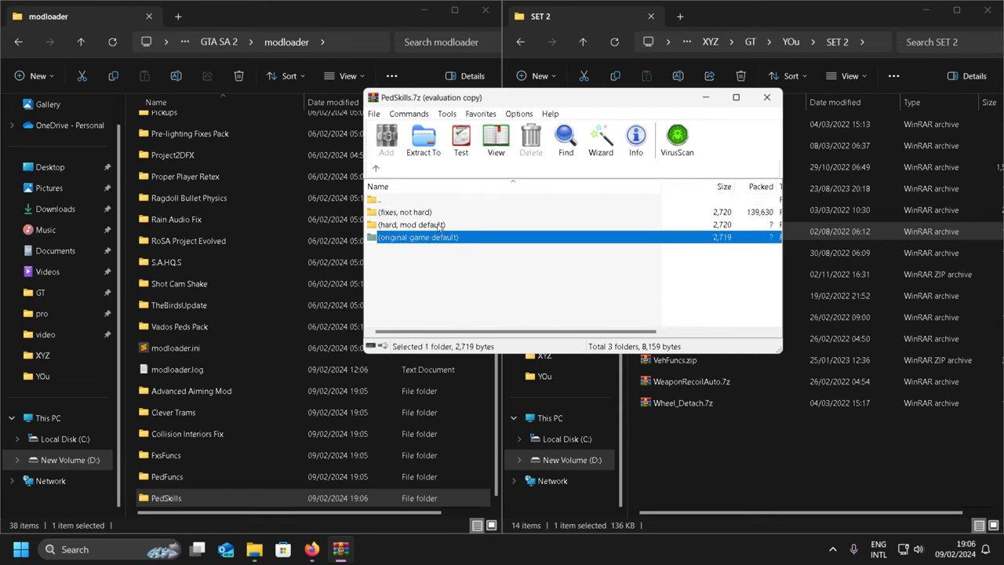
pyautogui.doubleClick(418, 237)
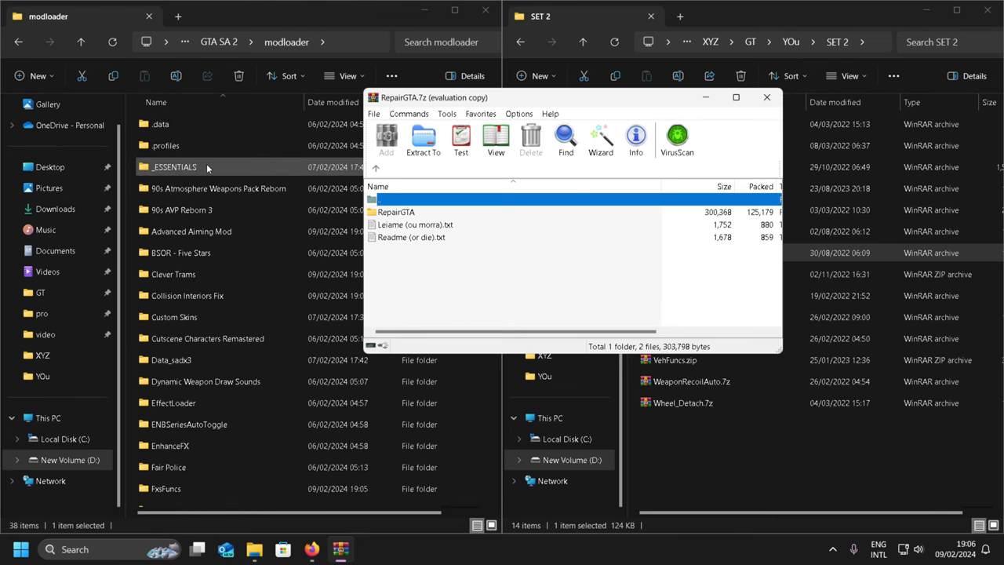
# Extract Save Anywhere, Spread Fix, Shot Cam Shake and VehFuncs into modloader and open WeaponRecoilAuto.7z.
pyautogui.doubleClick(174, 166)
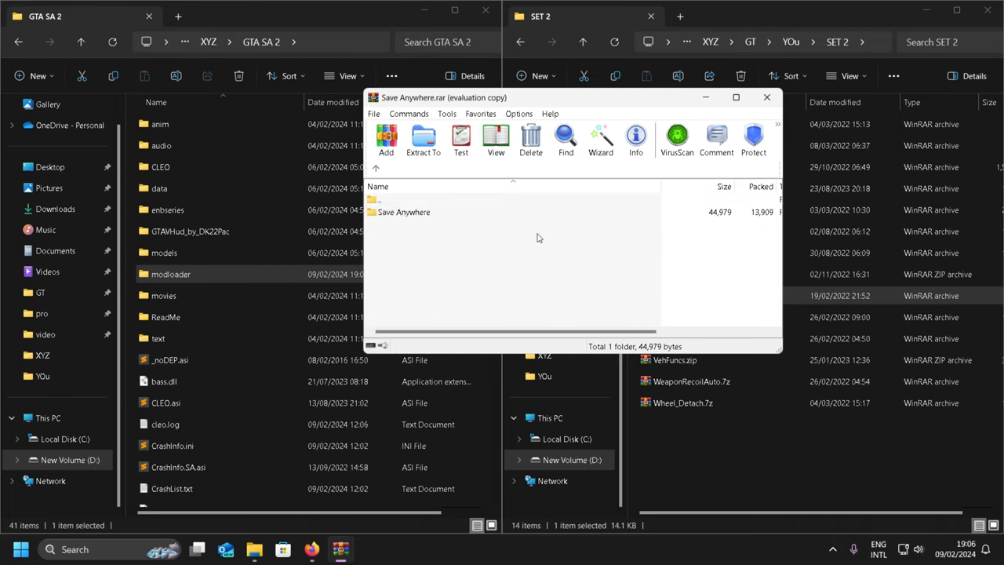
pyautogui.doubleClick(405, 211)
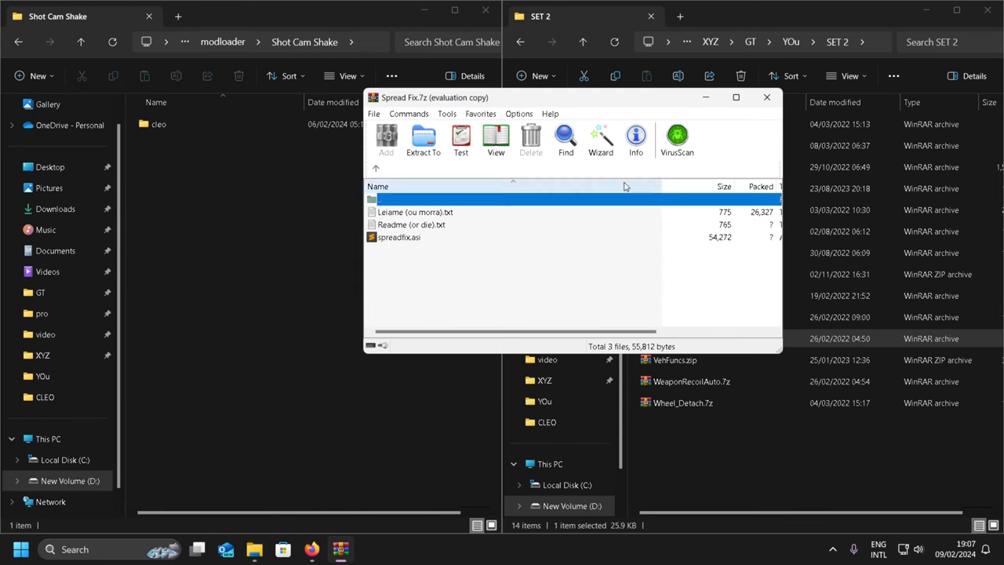
pyautogui.click(766, 97)
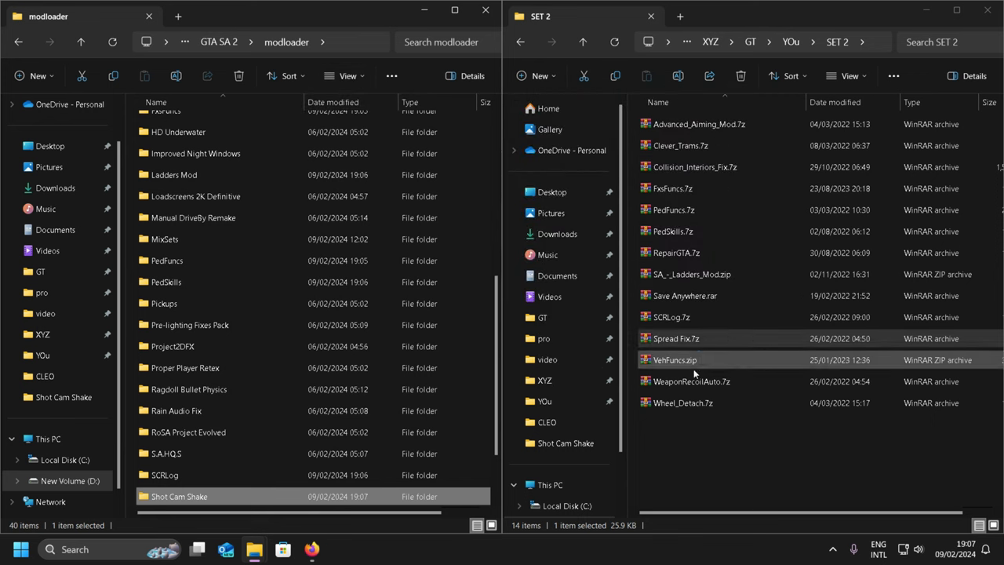
pyautogui.doubleClick(674, 360)
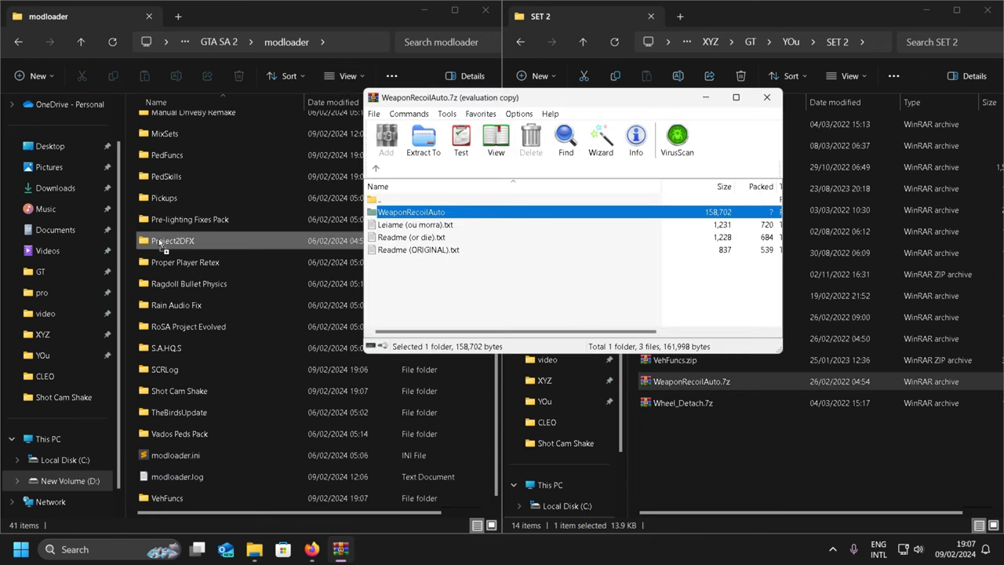
pyautogui.click(424, 139)
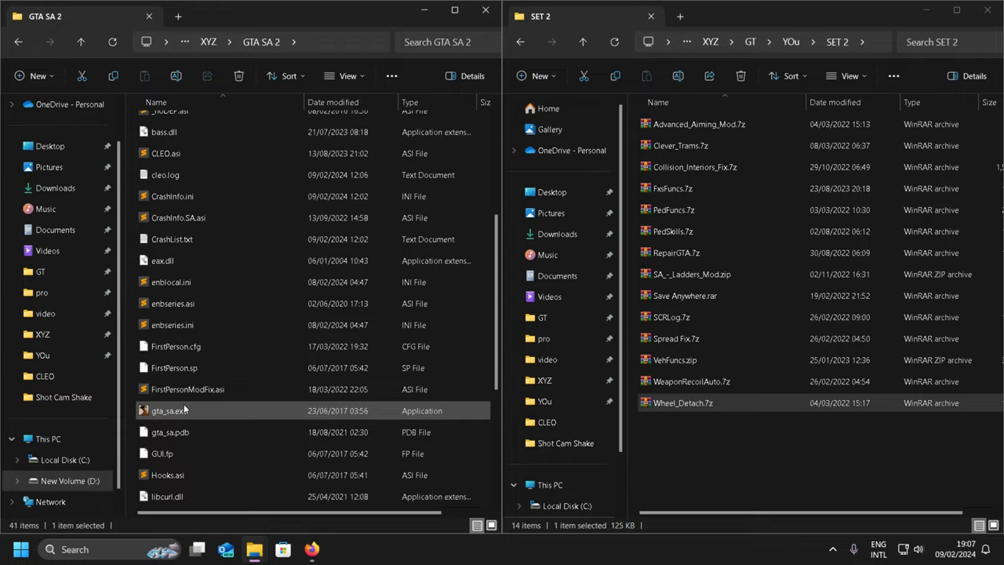
# Test-run gta_sa.exe, then open the game's models folder beside the particle.txd archive.
pyautogui.doubleClick(170, 411)
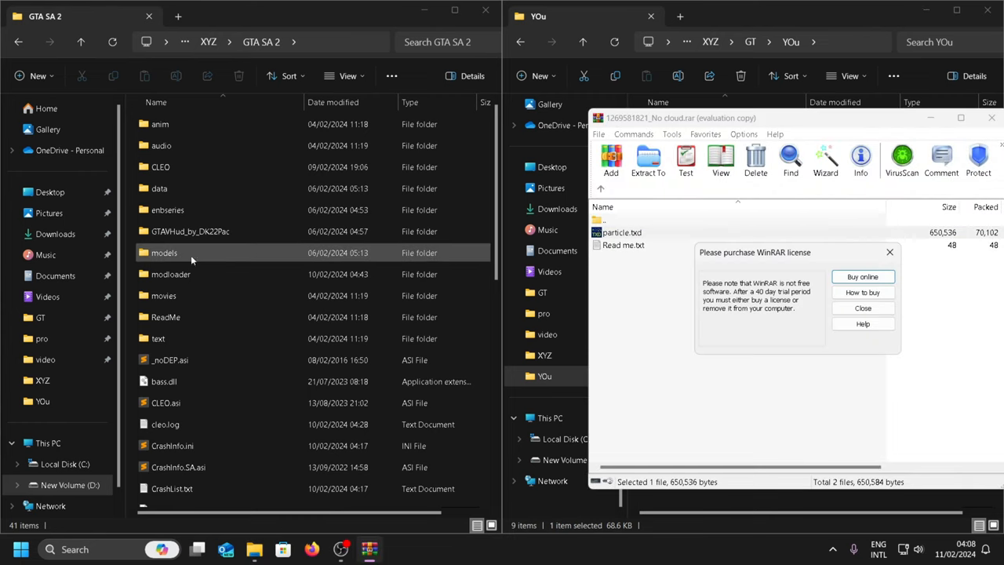
pyautogui.doubleClick(163, 253)
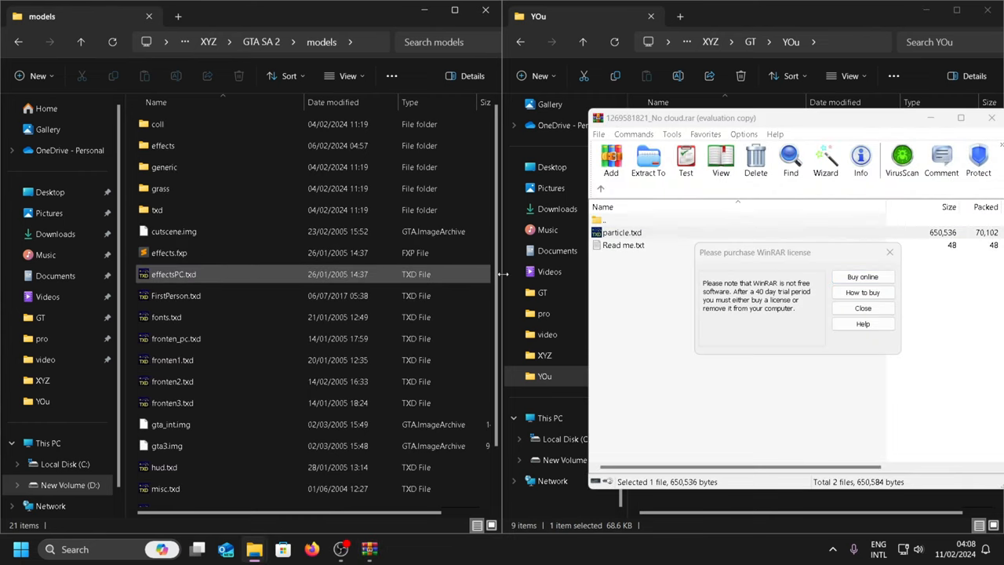
pyautogui.click(863, 307)
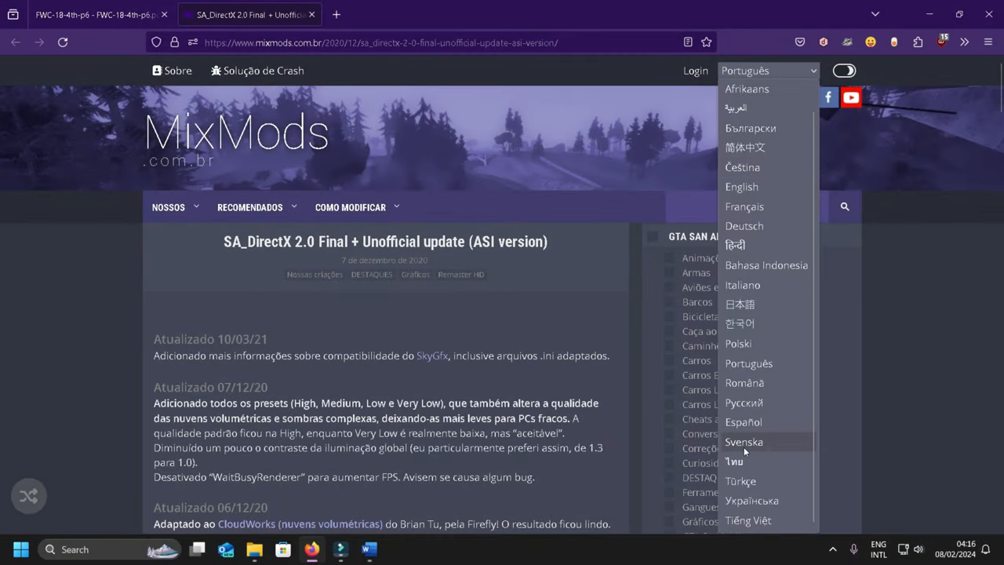
# Switch the MixMods SA_DirectX 2.0 page language to English.
pyautogui.click(741, 185)
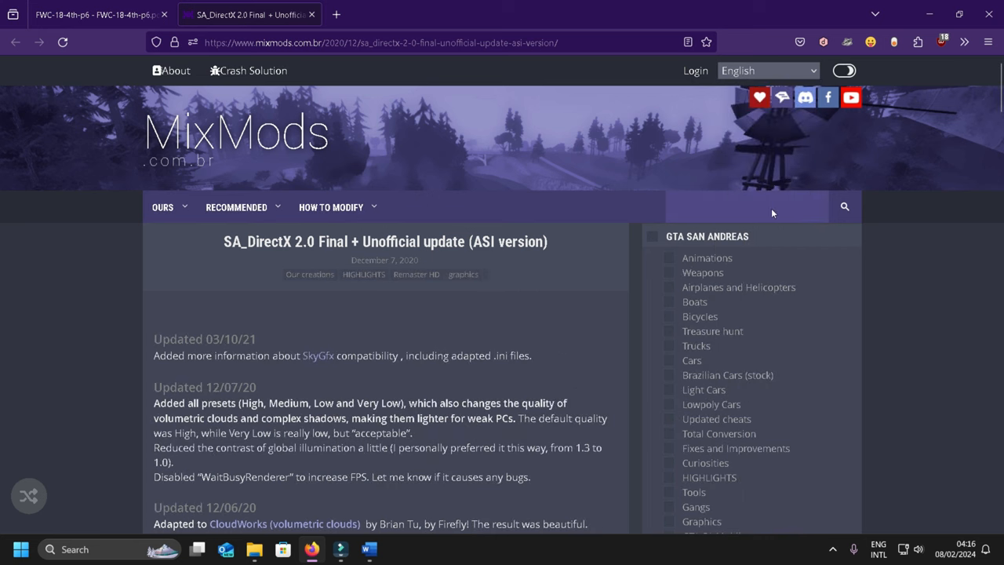
pyautogui.click(767, 70)
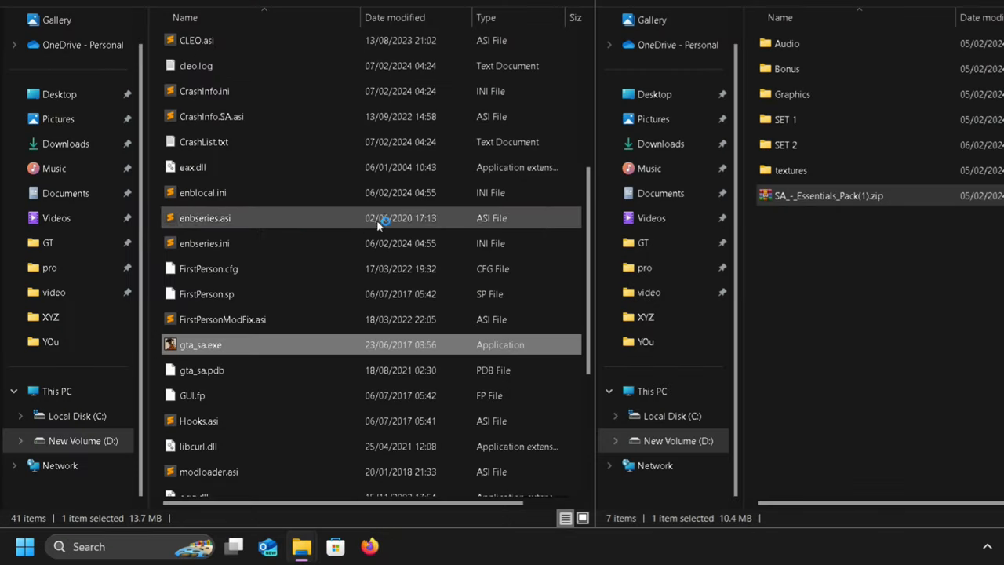
# In gta_sa.exe Properties > Compatibility, enable Run as administrator with high DPI override and confirm the UAC prompt.
pyautogui.doubleClick(201, 345)
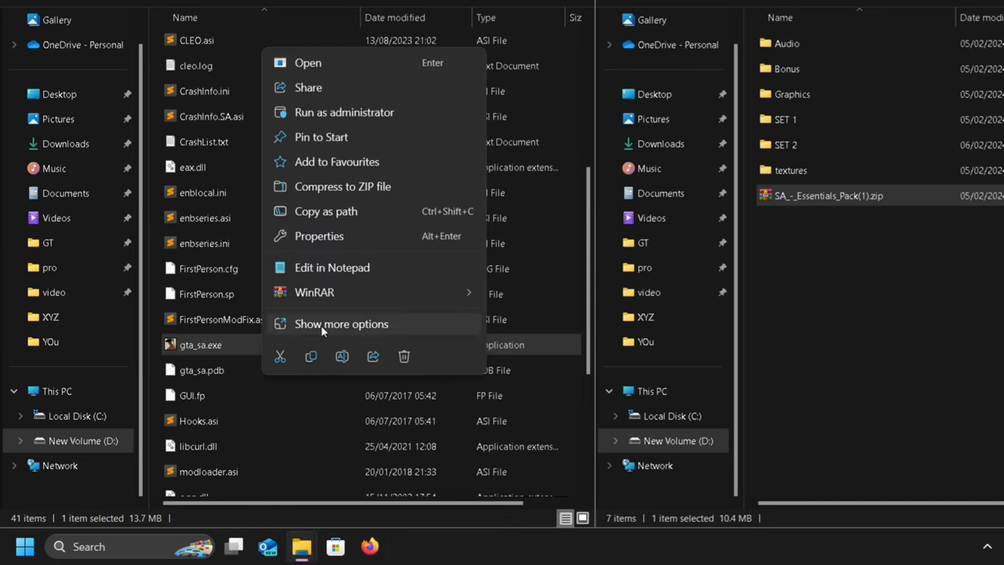
pyautogui.click(318, 235)
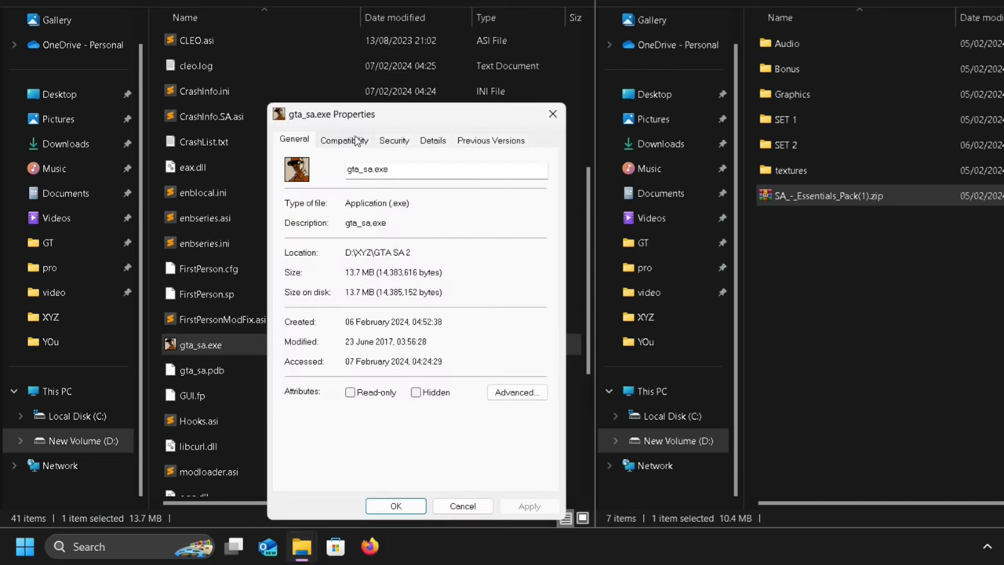
pyautogui.click(344, 140)
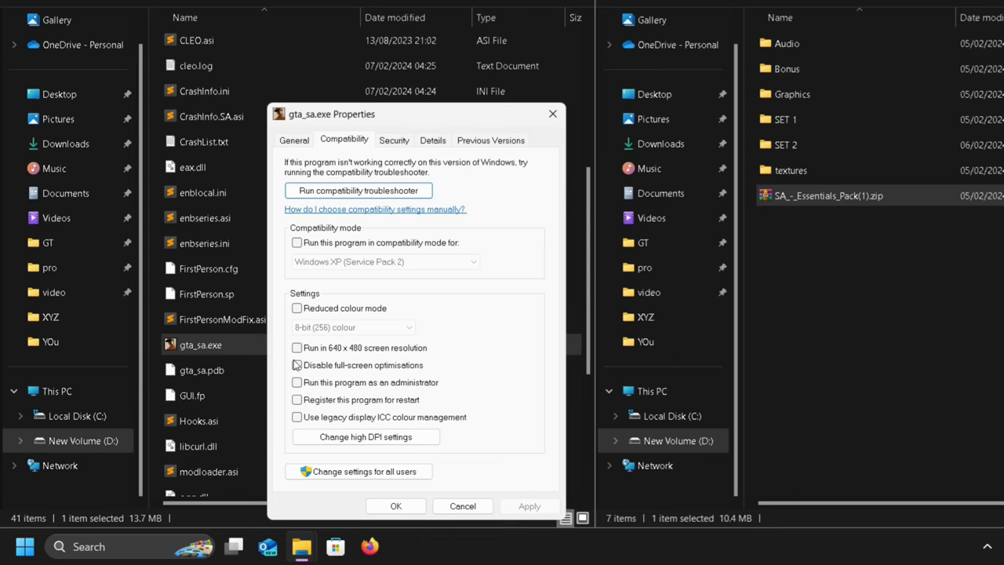
pyautogui.click(296, 382)
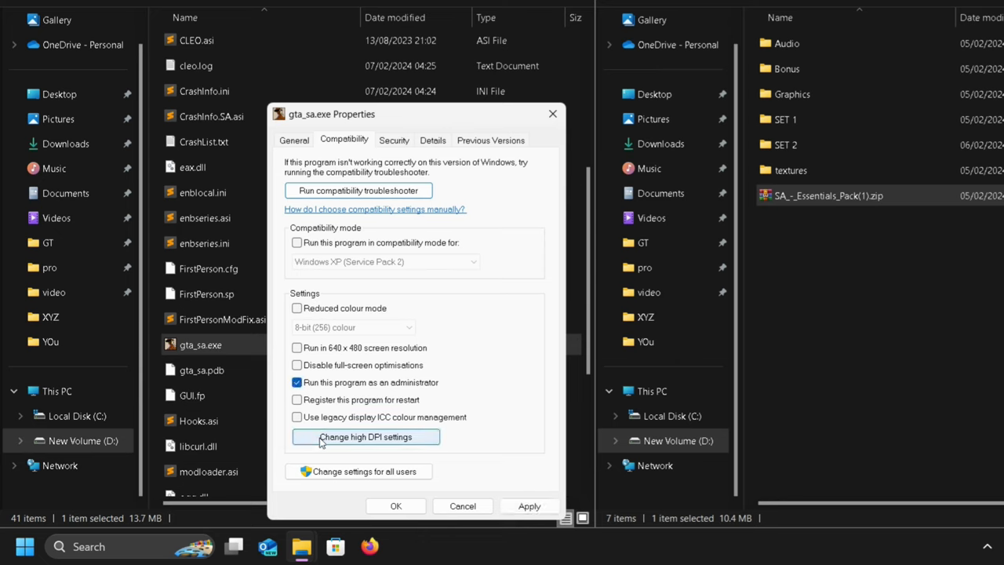
pyautogui.click(364, 436)
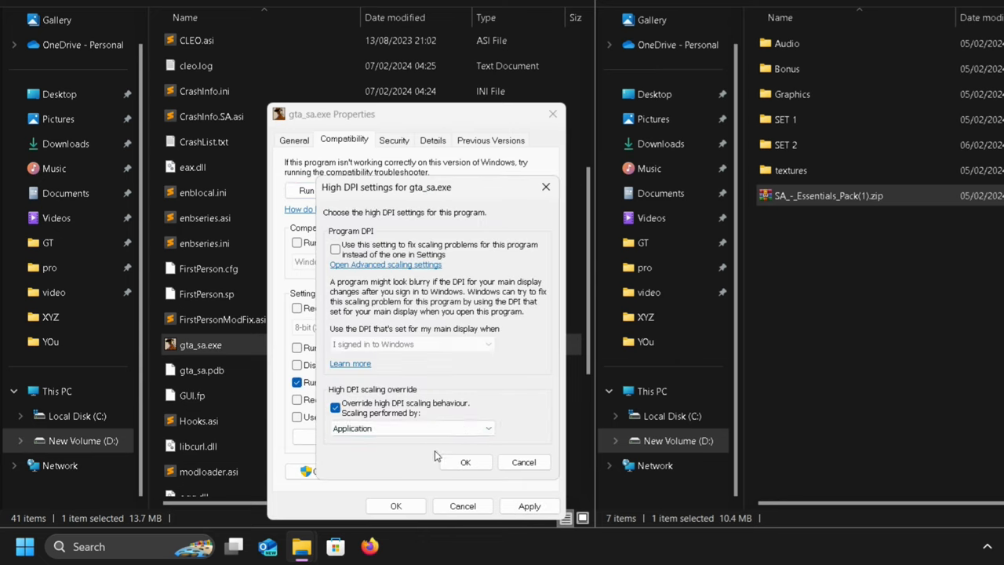
pyautogui.click(464, 461)
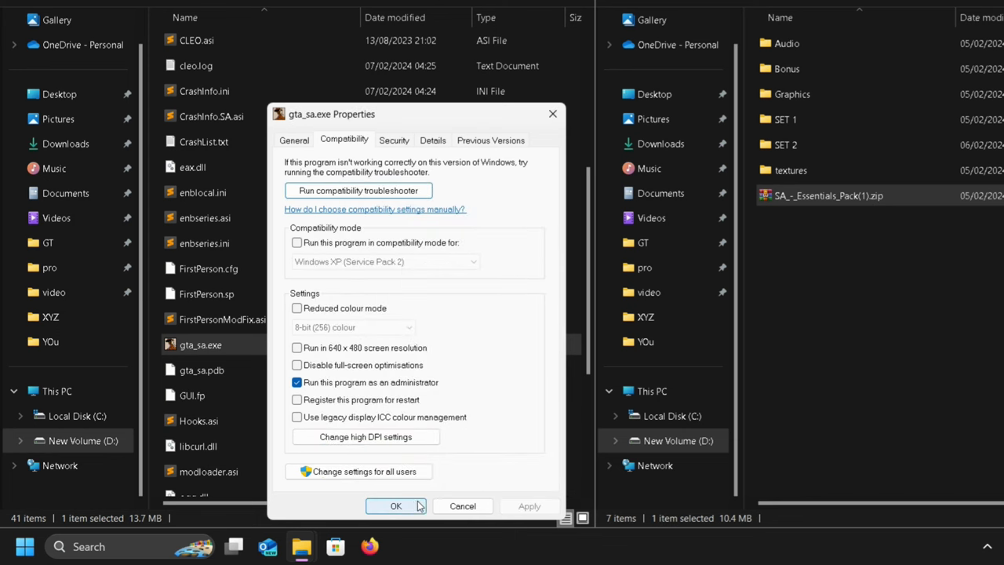
pyautogui.click(396, 505)
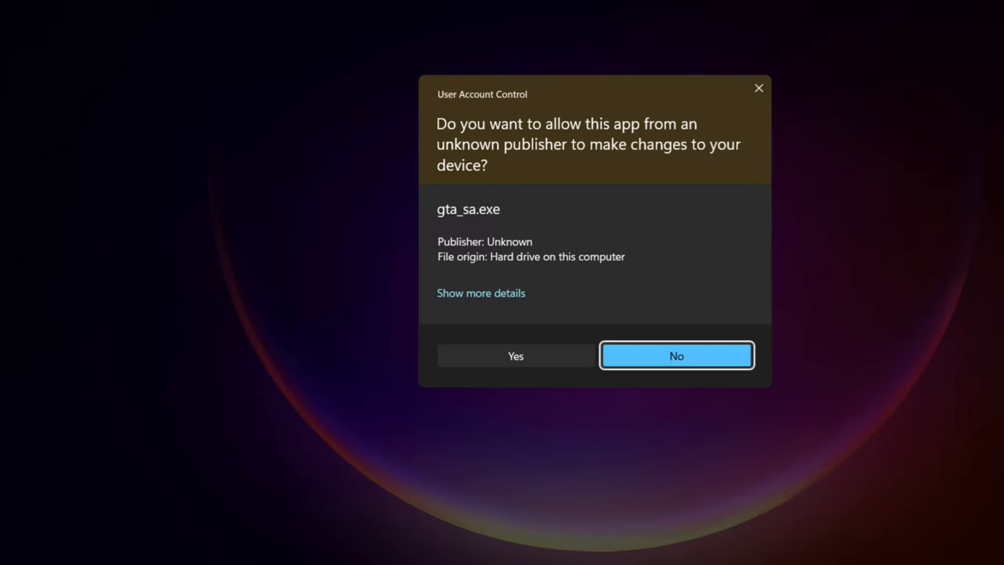
pyautogui.click(676, 354)
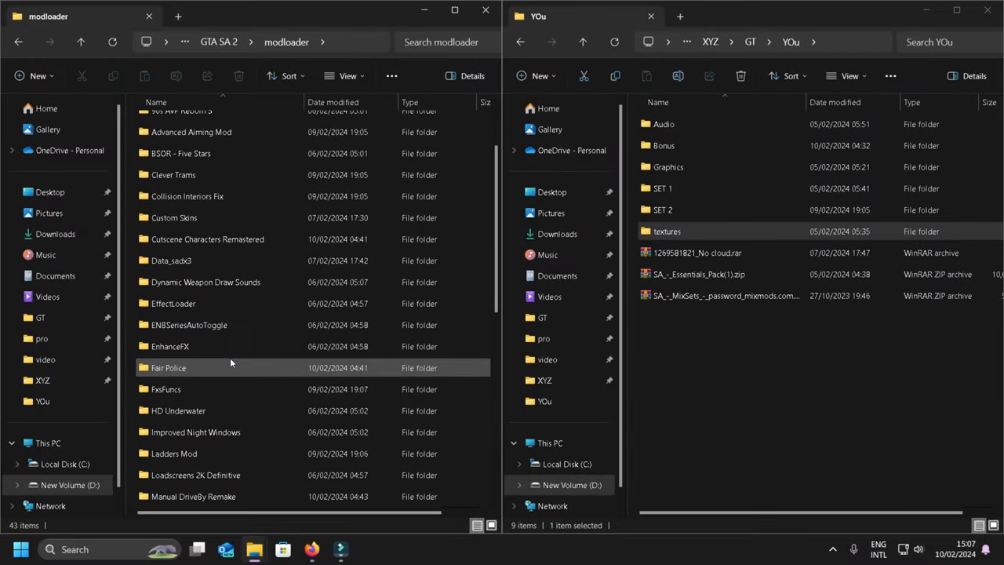
# Inside Pre-lighting Fixes Pack, bring up the context menu for the Fixed Vegetation Pre-Lighting folder.
pyautogui.scroll(-3)
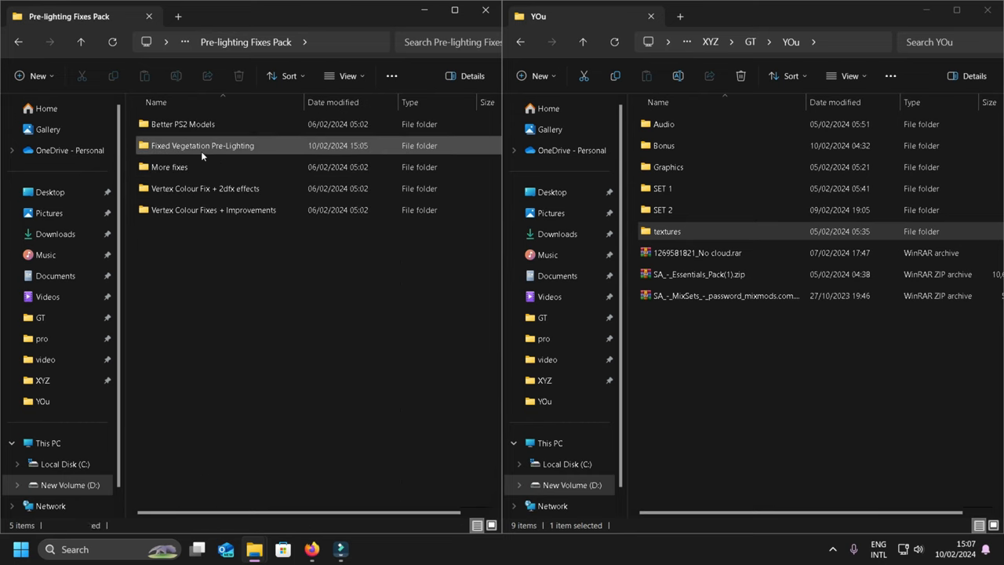
pyautogui.rightClick(201, 144)
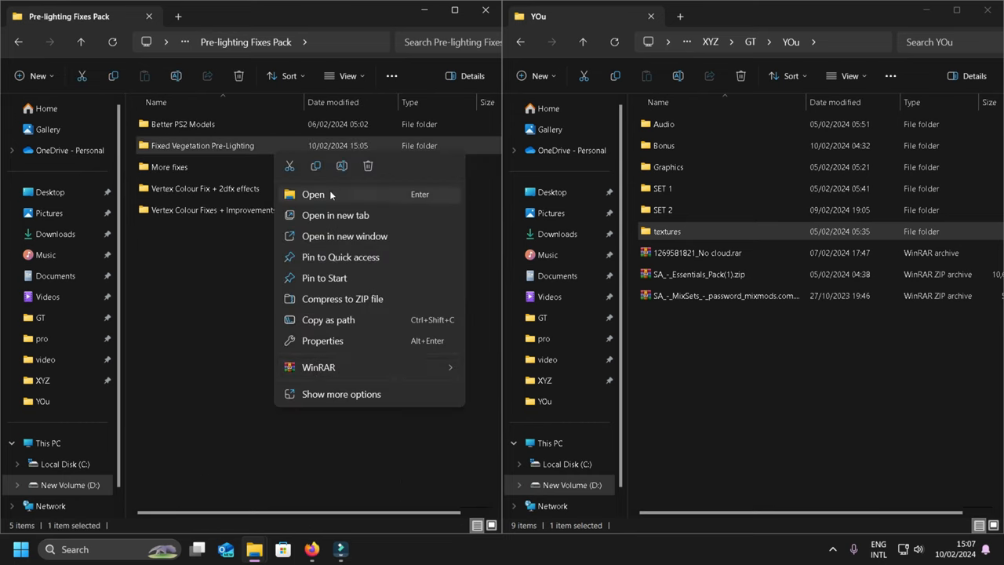